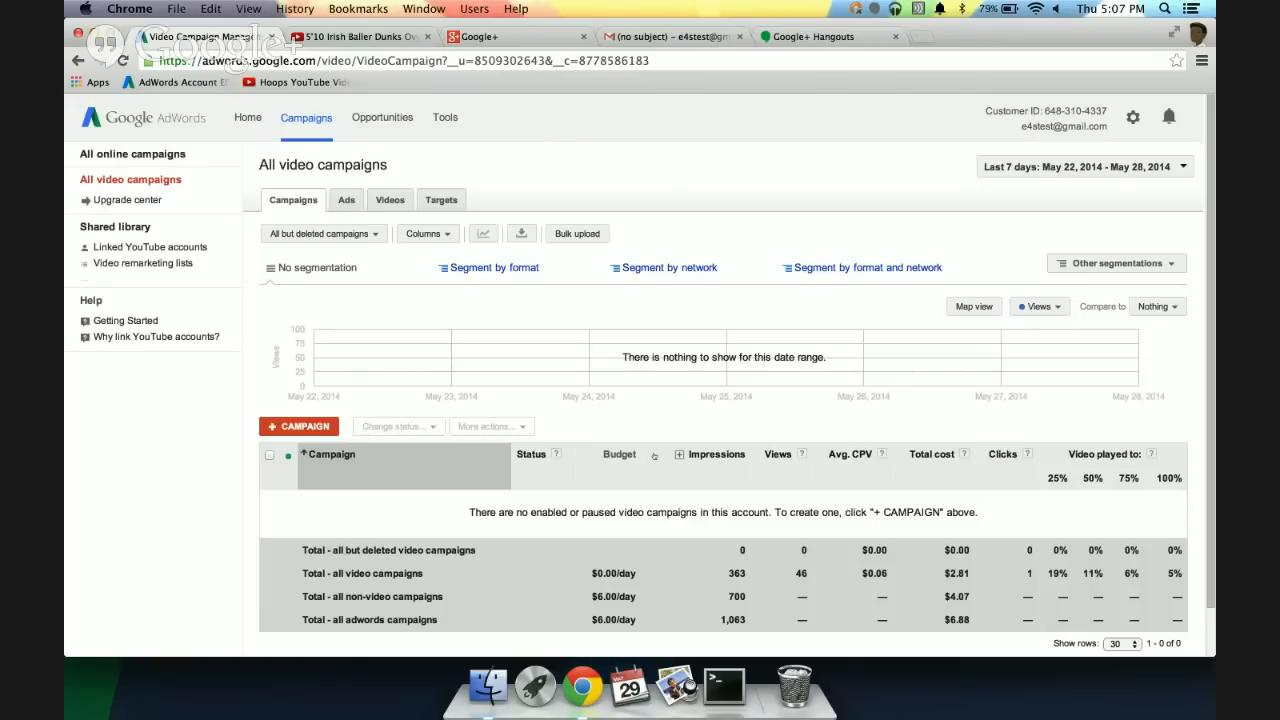
pyautogui.moveTo(104, 384)
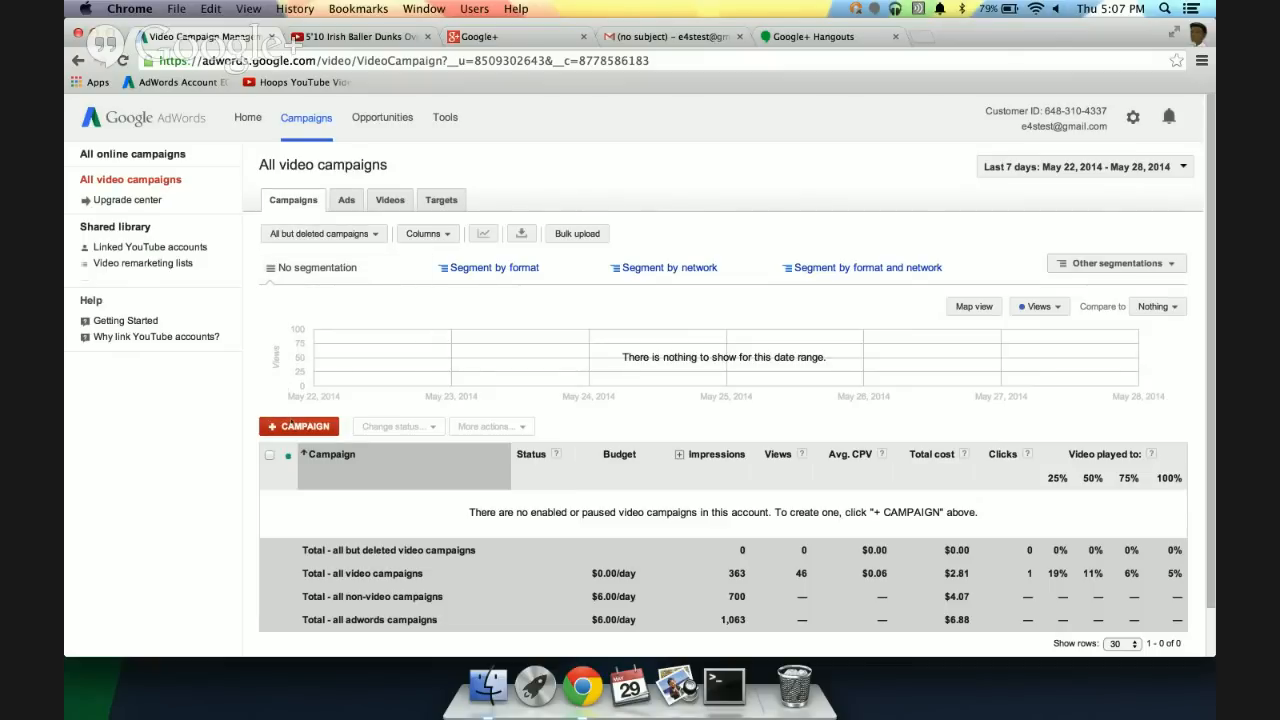
# Start a new video campaign named 'Hoops Fans' with a 10.00 daily budget
pyautogui.click(298, 426)
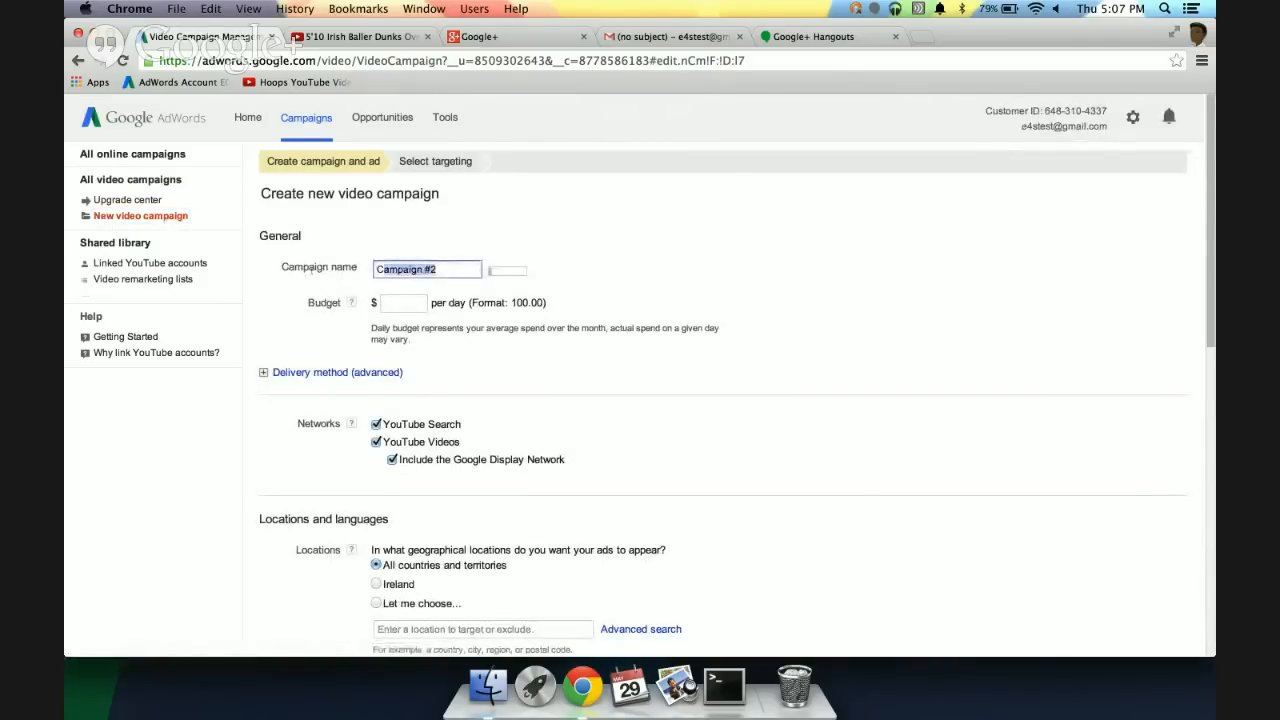
pyautogui.write('Hoops')
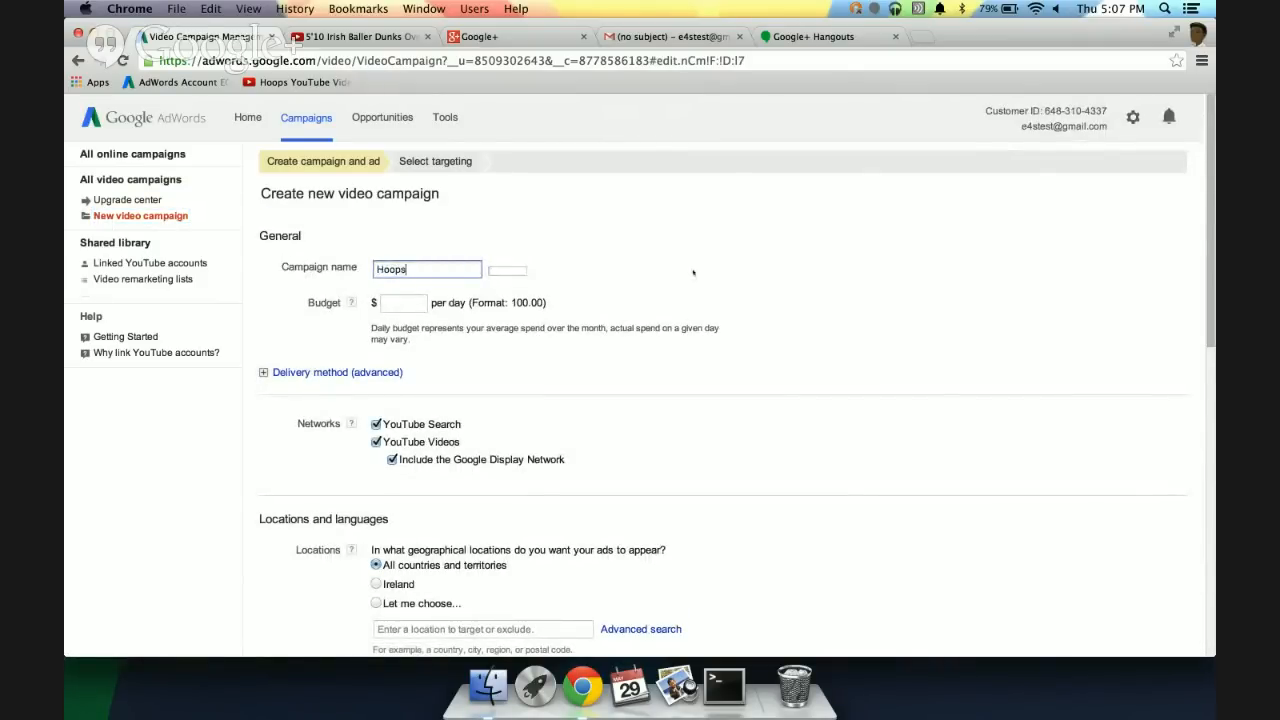
pyautogui.write('Fans')
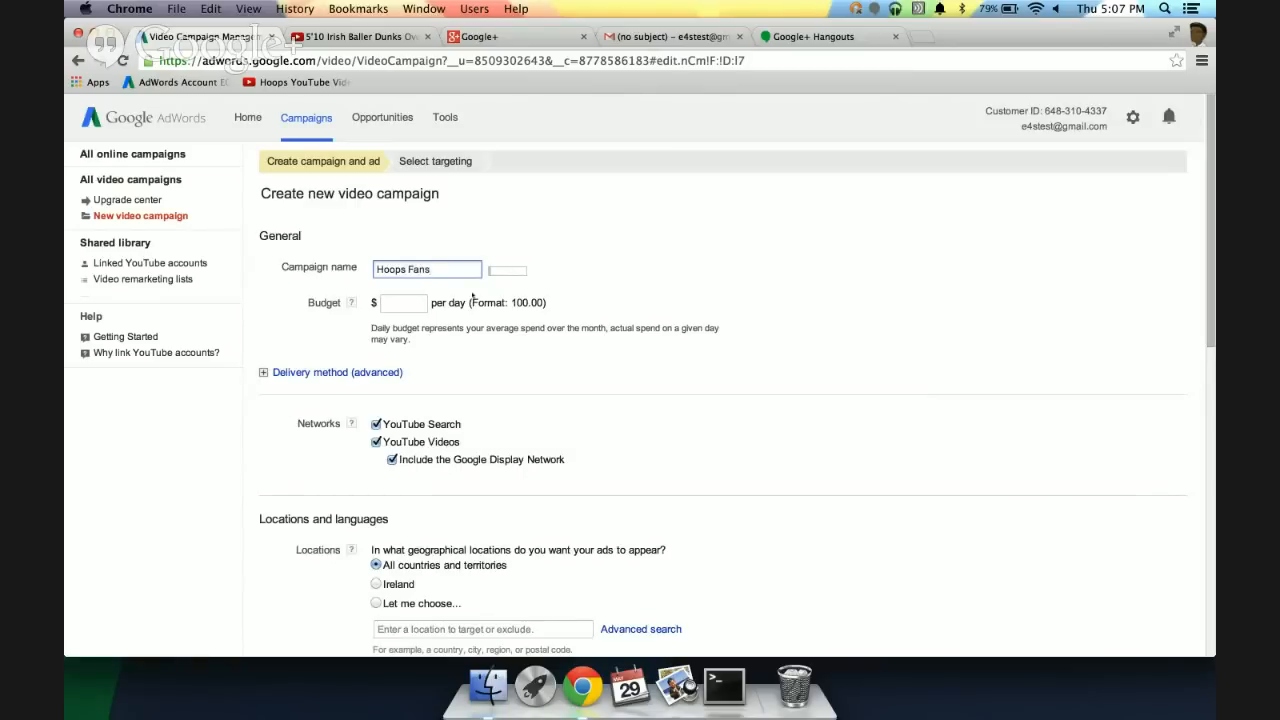
pyautogui.write('10.00')
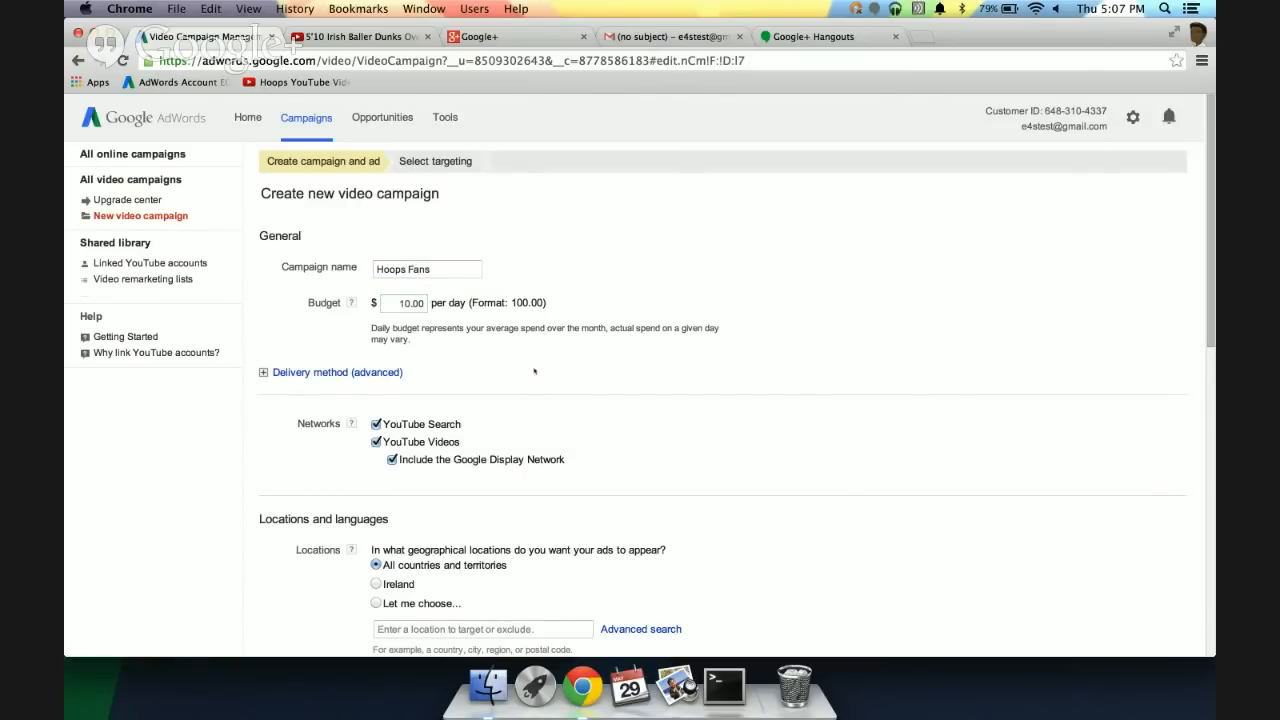
pyautogui.scroll(-3)
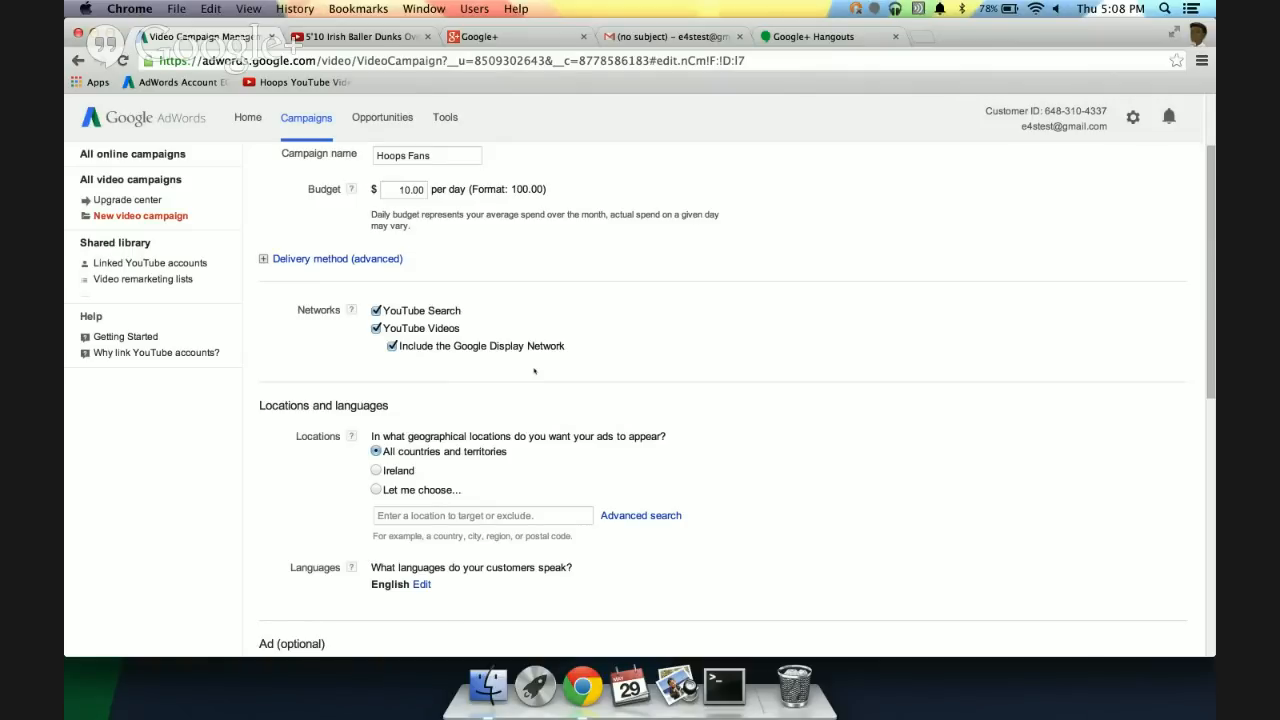
pyautogui.moveTo(512, 344)
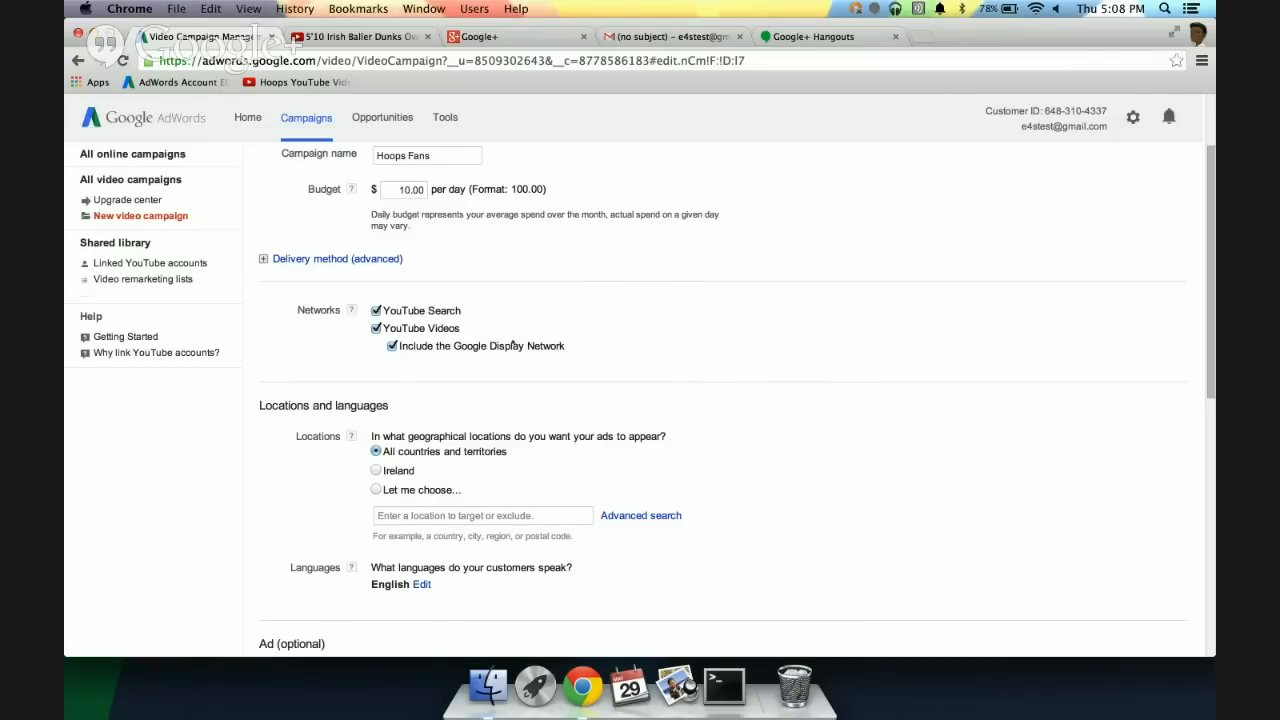
pyautogui.moveTo(512, 434)
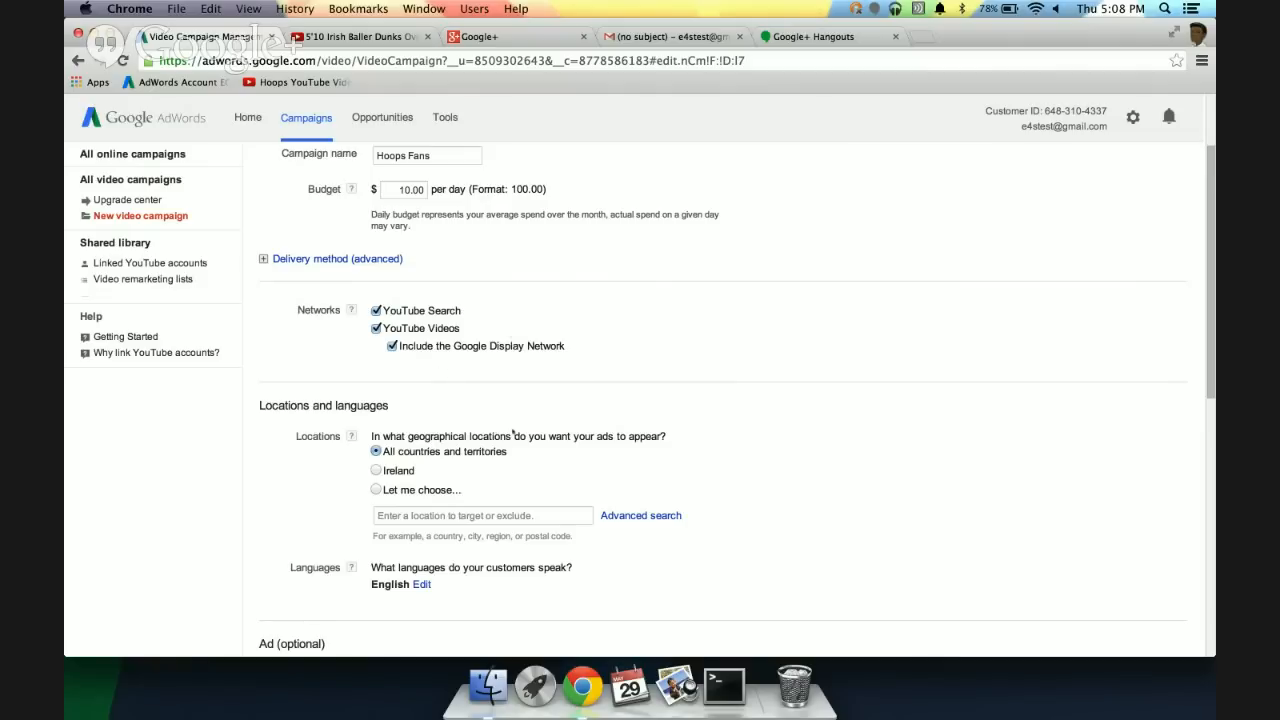
# Target Ireland and bring the Irish baller dunk video URL over from the YouTube tab
pyautogui.scroll(-3)
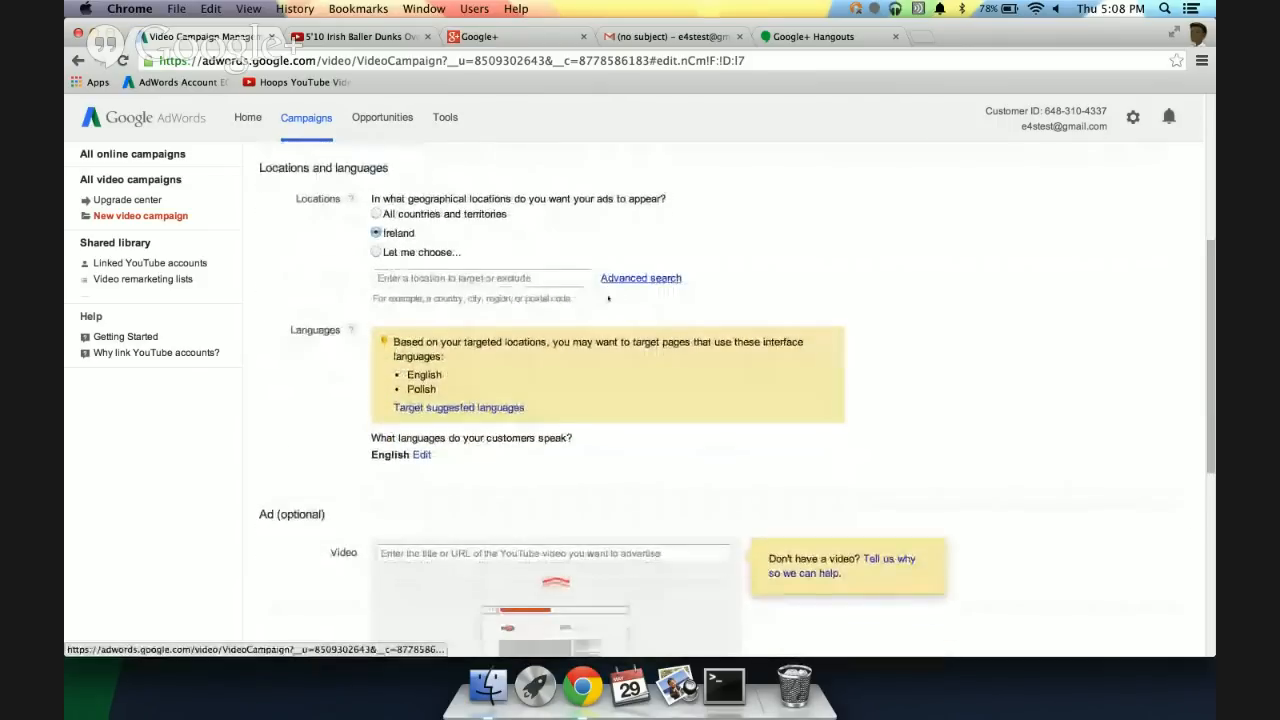
pyautogui.scroll(-3)
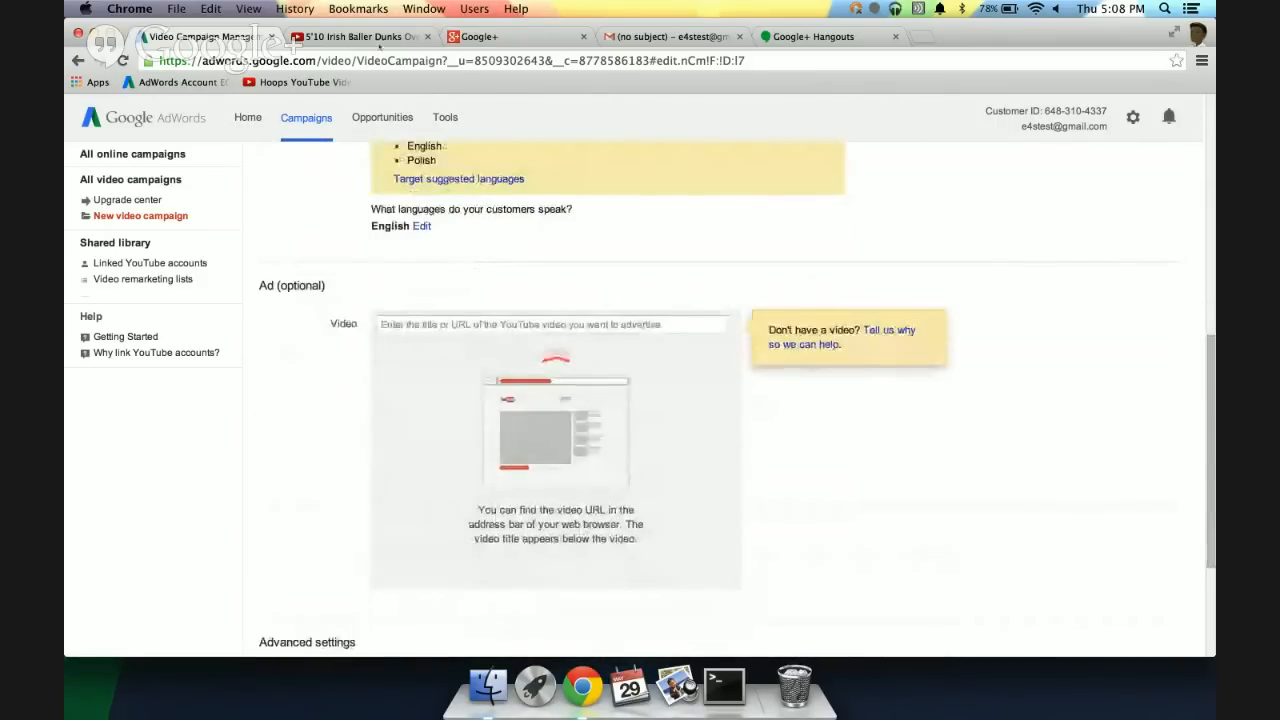
pyautogui.click(360, 36)
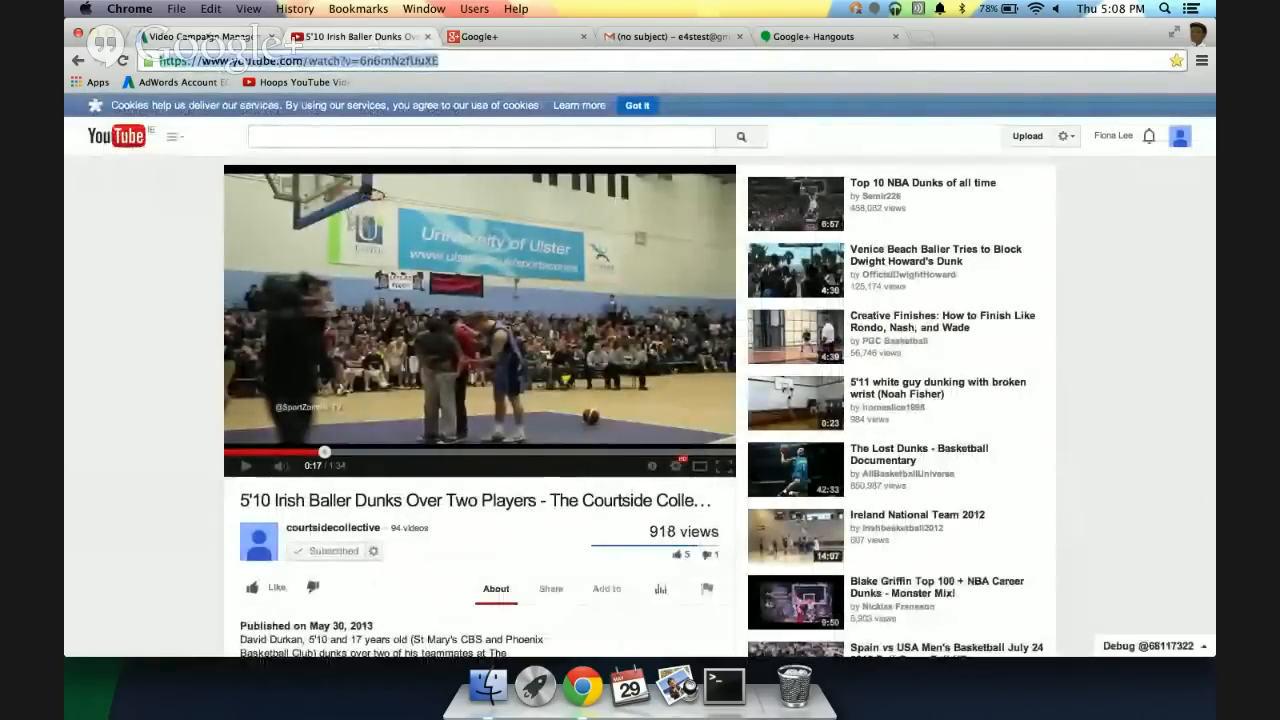
pyautogui.click(200, 36)
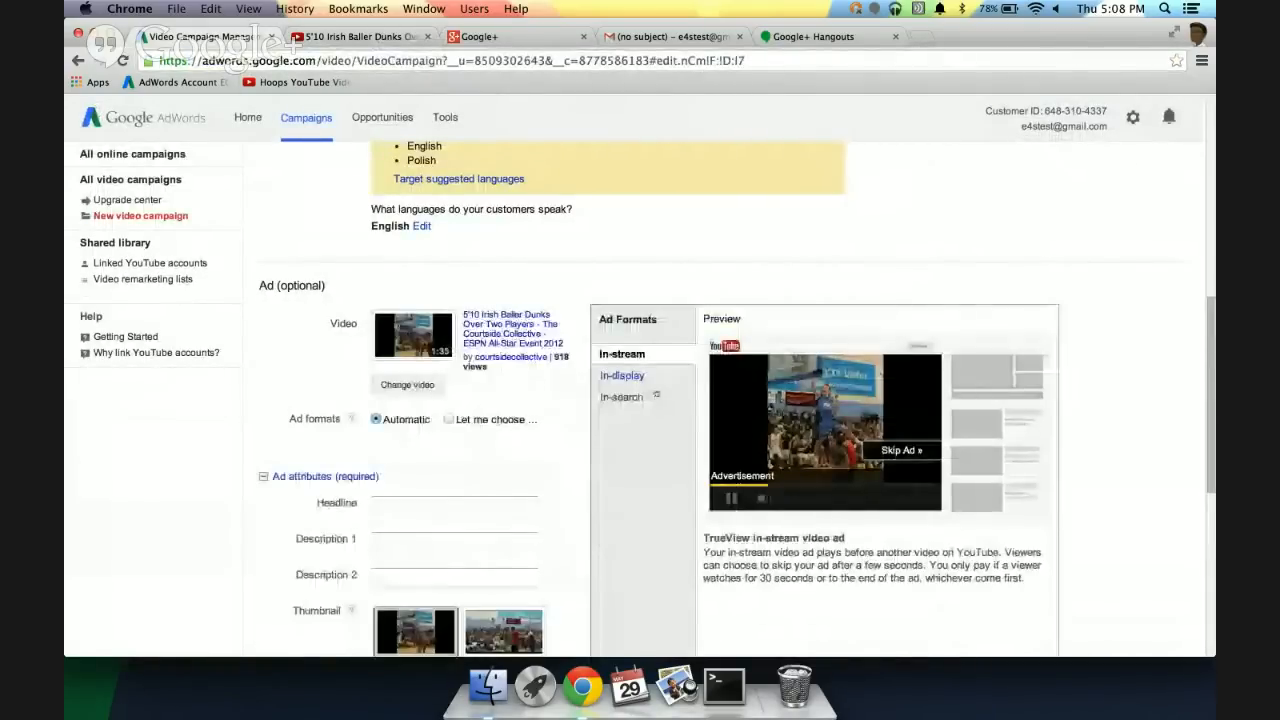
# Preview the in-display YouTube search format, try manual format choice, then keep formats Automatic
pyautogui.scroll(-3)
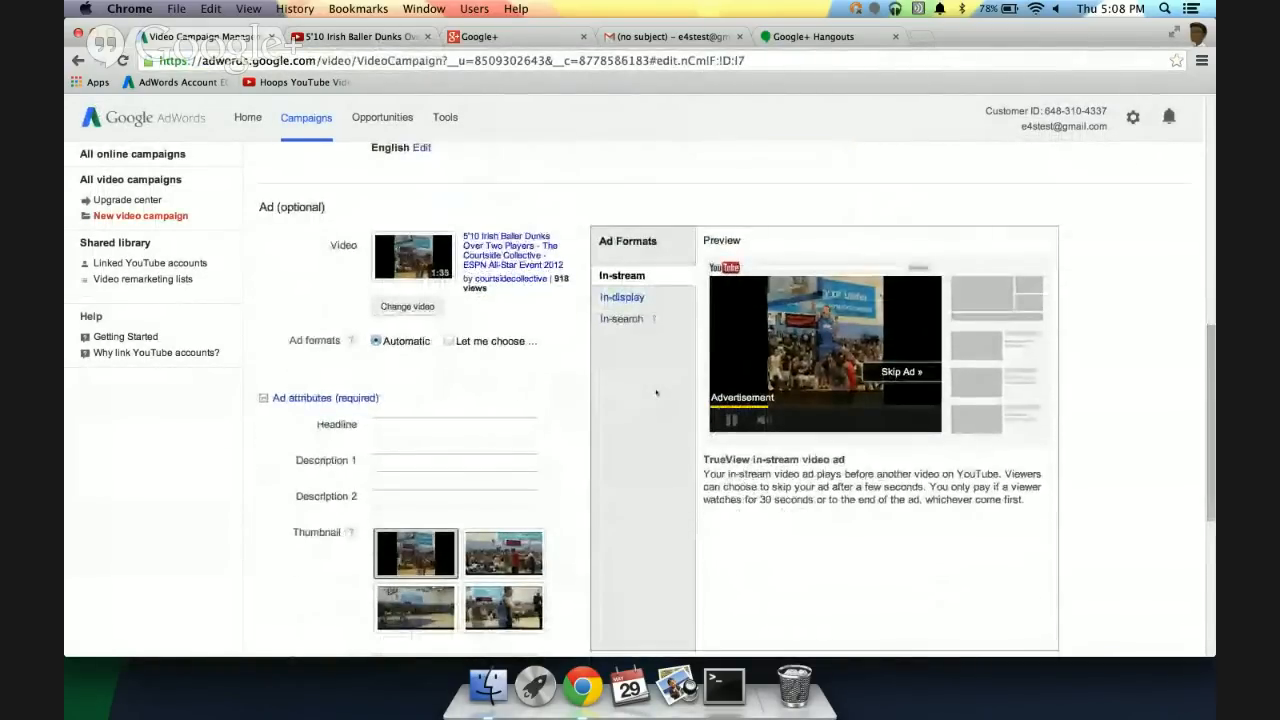
pyautogui.click(452, 424)
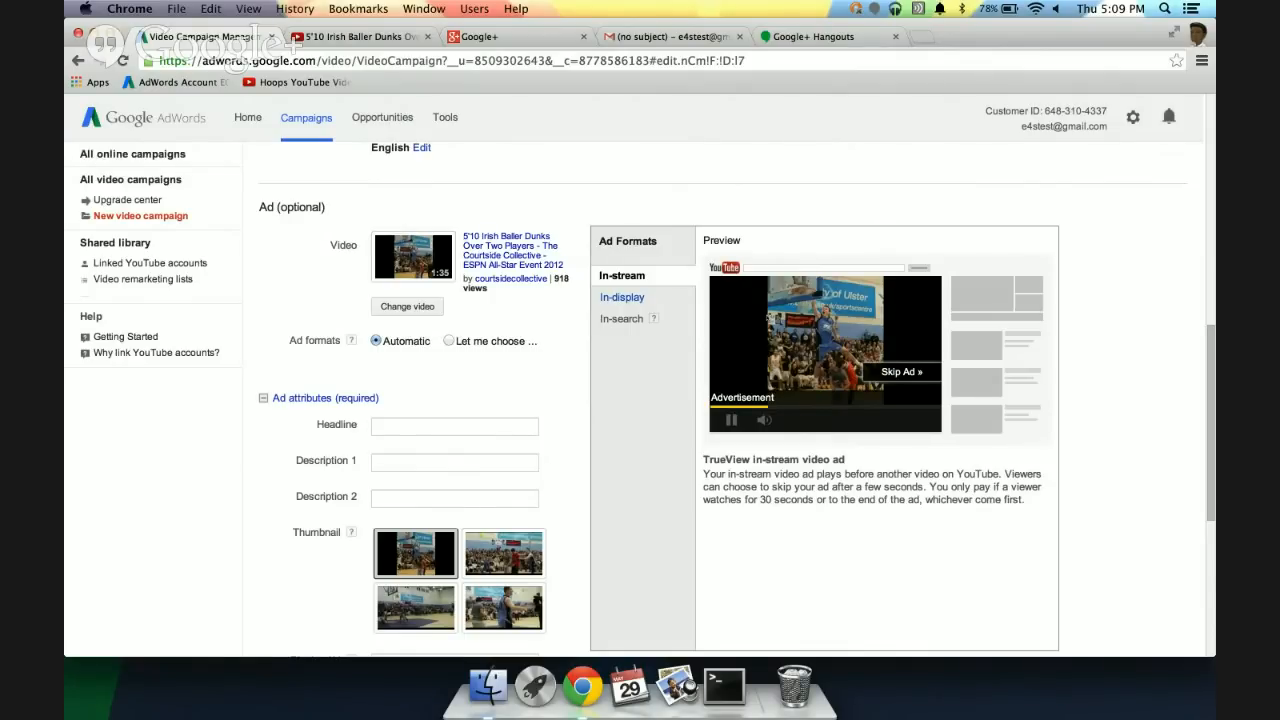
pyautogui.click(620, 296)
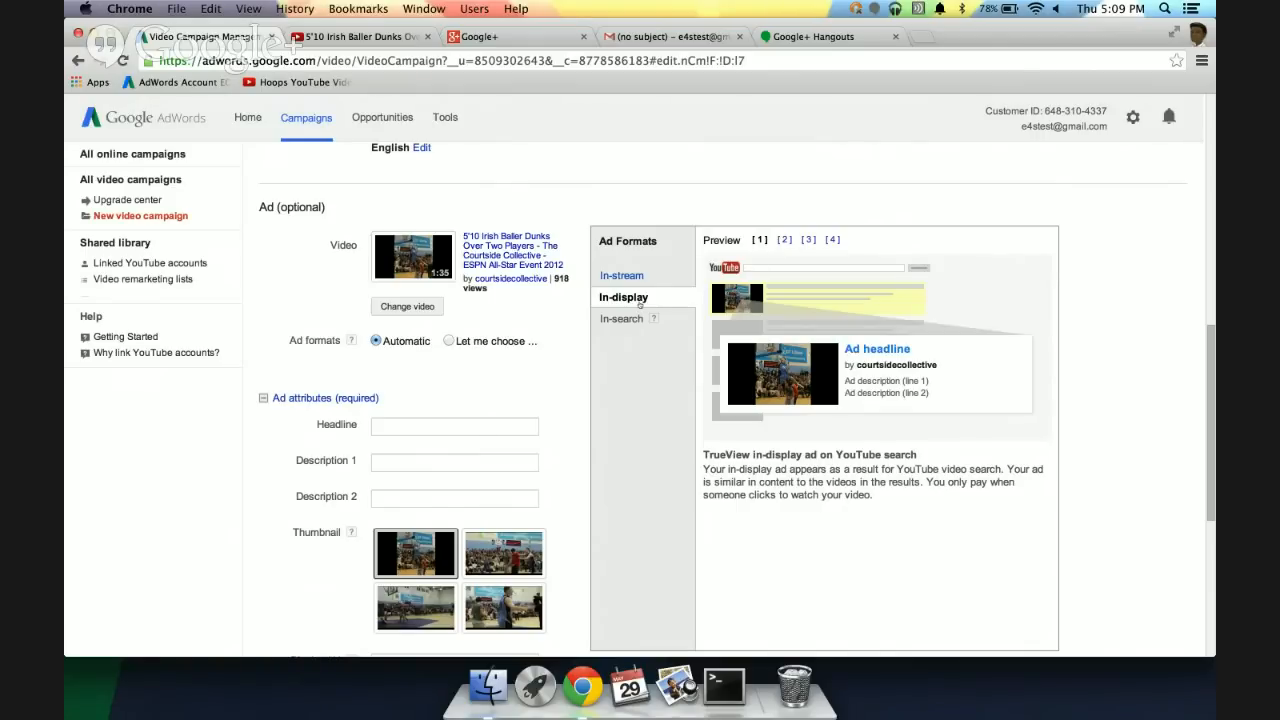
pyautogui.moveTo(572, 292)
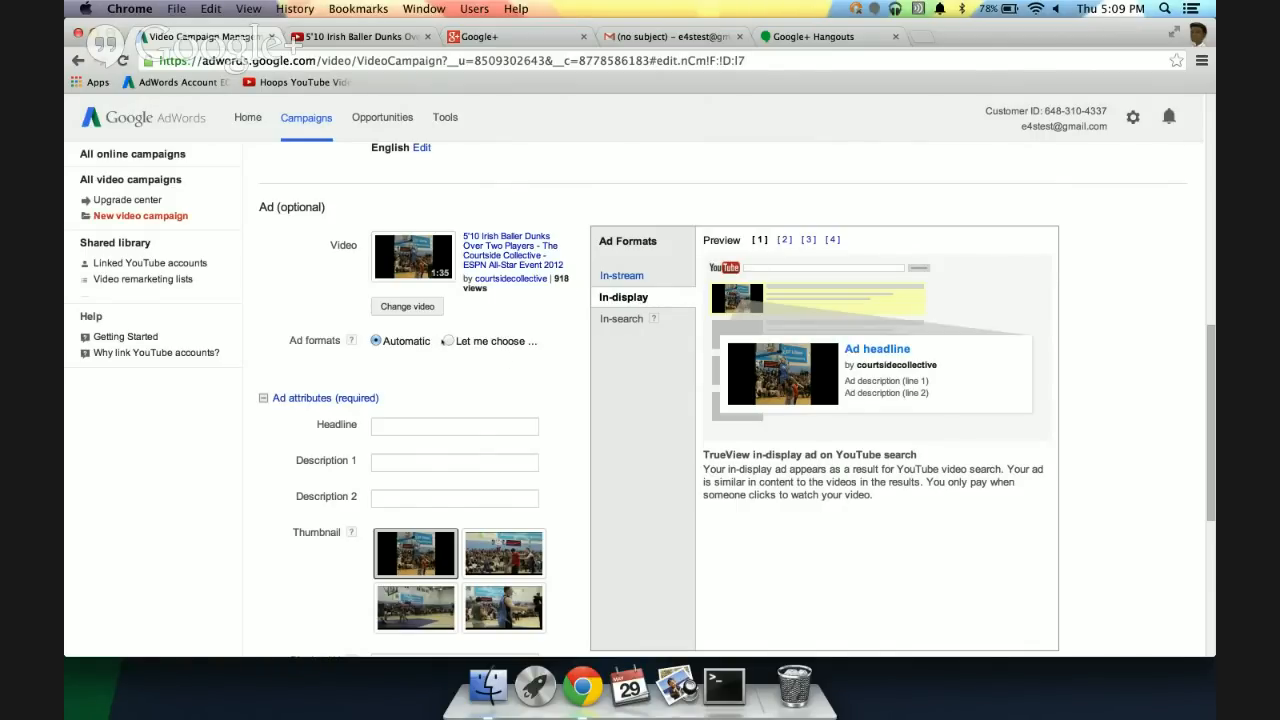
pyautogui.click(452, 340)
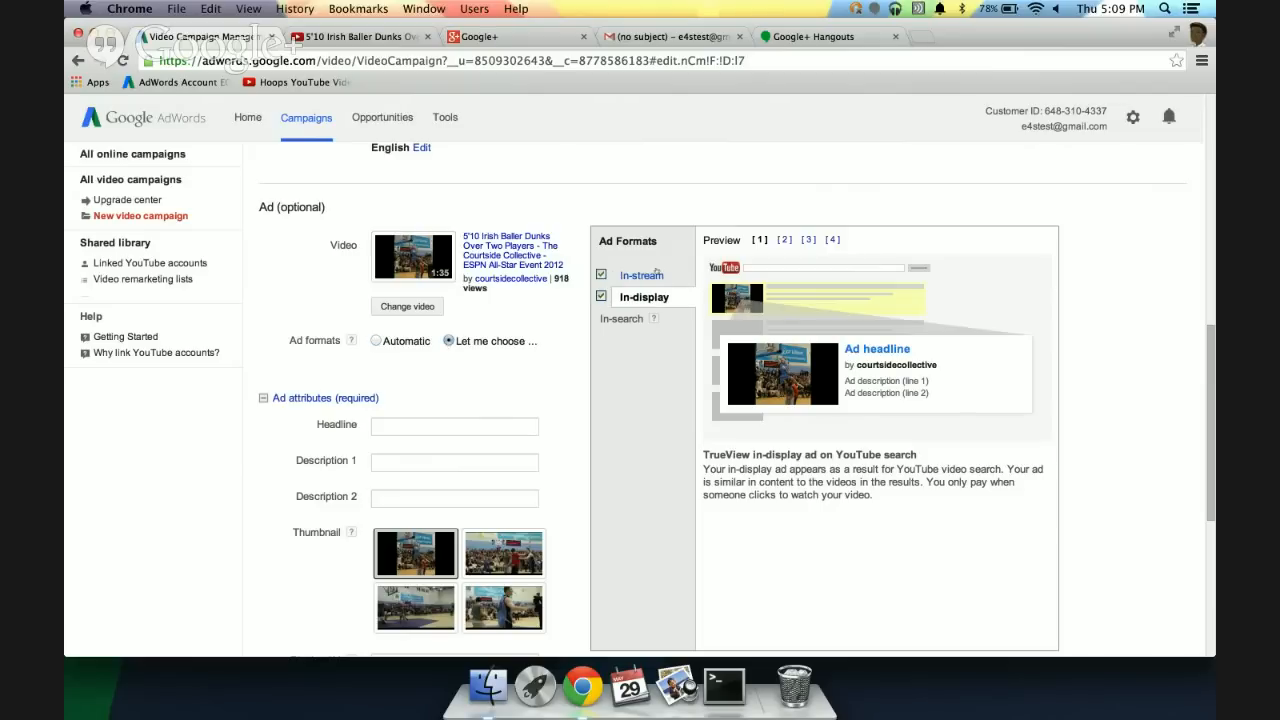
pyautogui.click(376, 340)
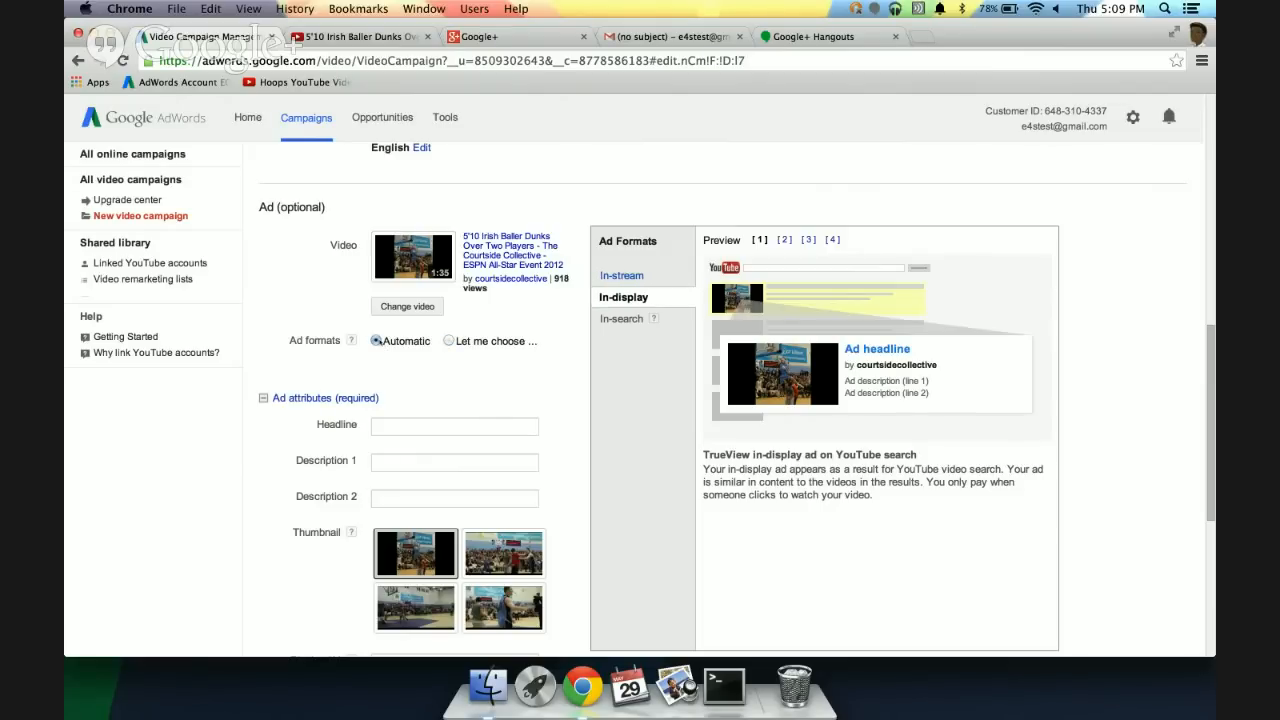
pyautogui.scroll(-3)
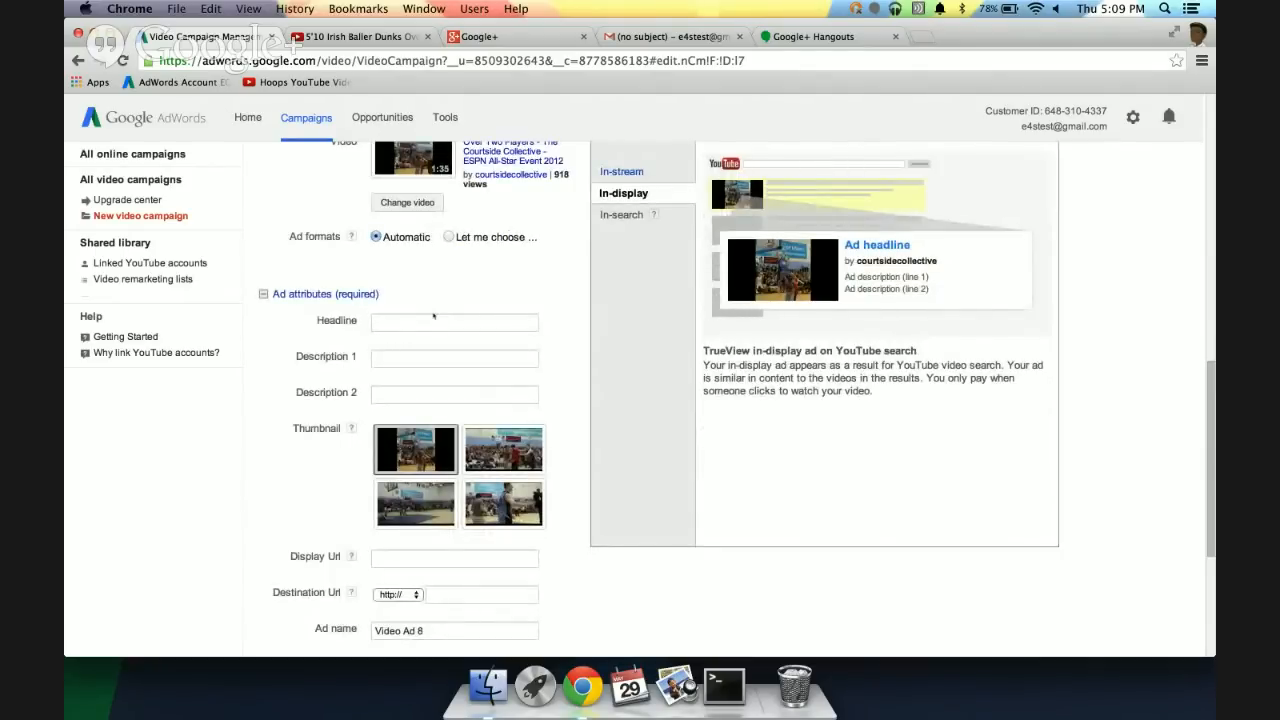
# Give the ad the headline 'Irish Kid Dunks People' and description 'Check Out More Videos Here'
pyautogui.click(454, 320)
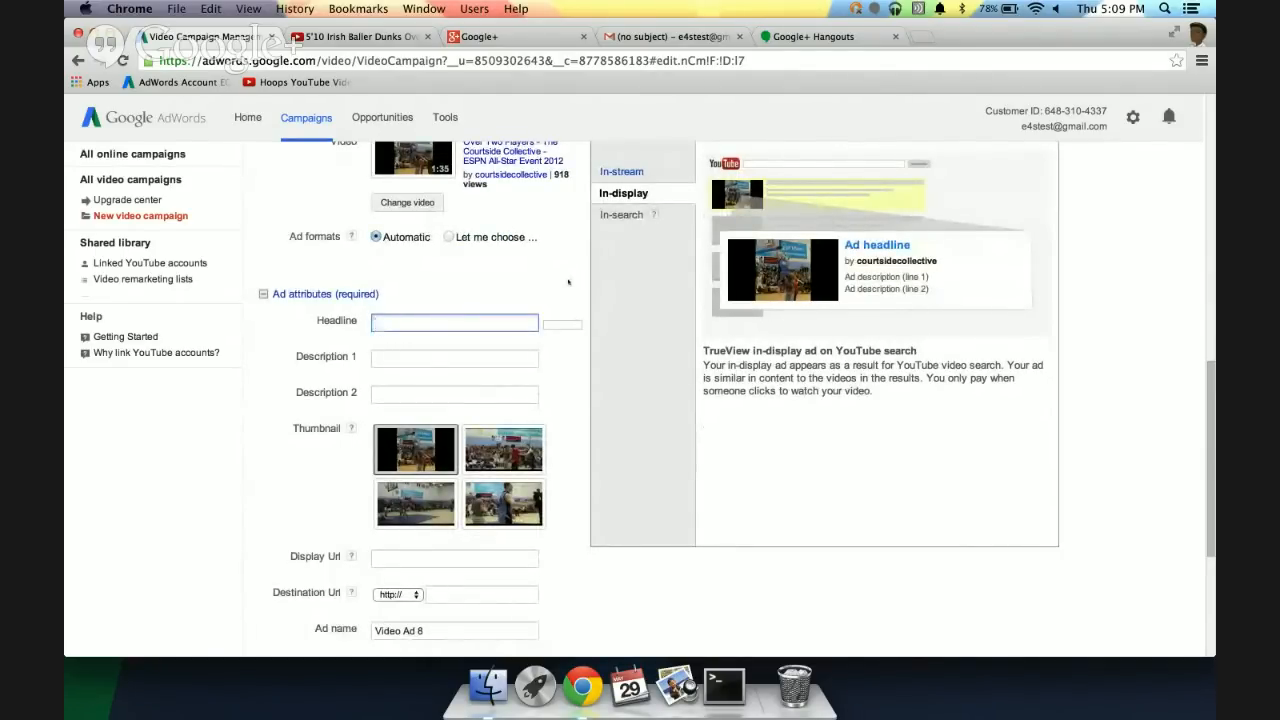
pyautogui.write('Irish Kid Dun')
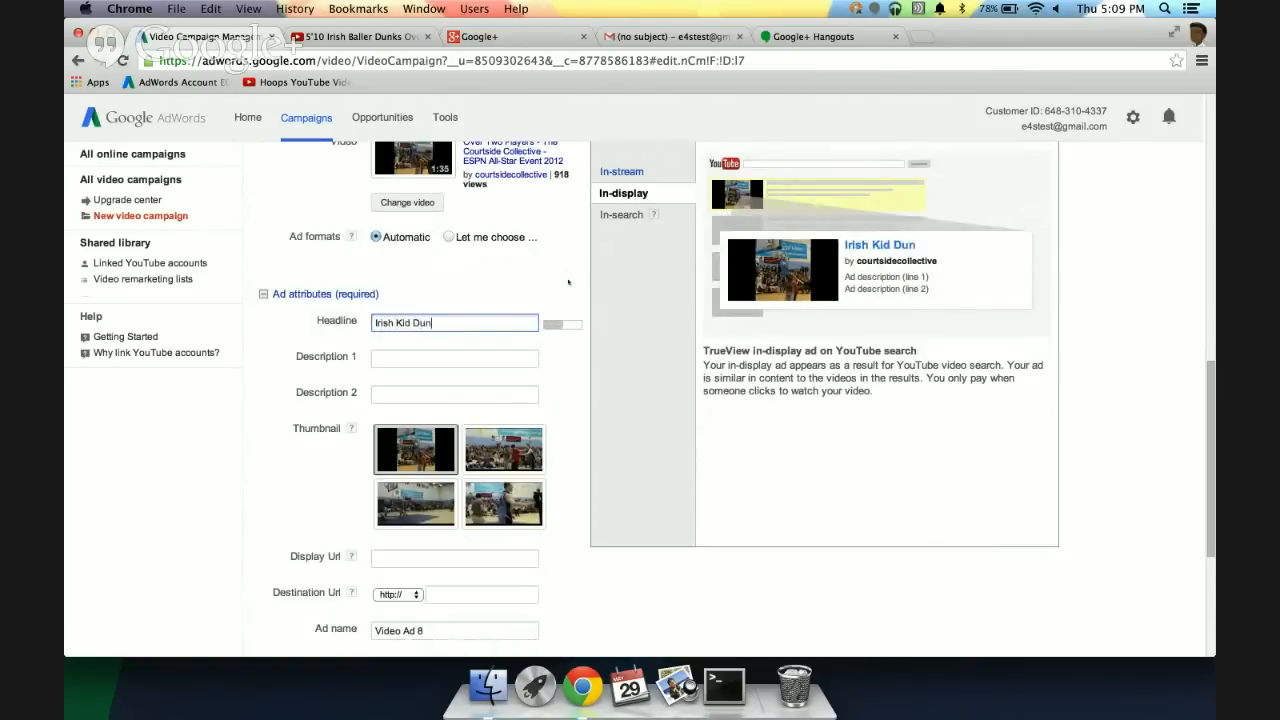
pyautogui.write('ks')
pyautogui.click(456, 358)
pyautogui.write('Crazy Dunk Over 2')
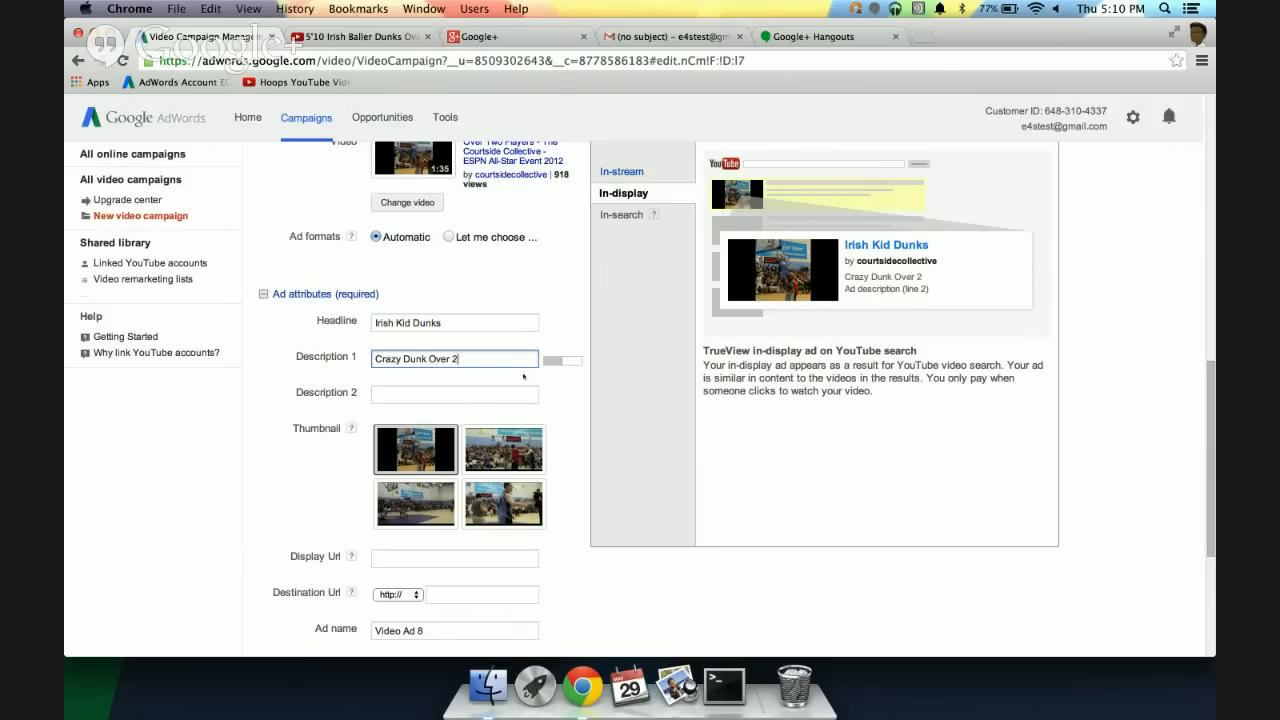
pyautogui.write('People')
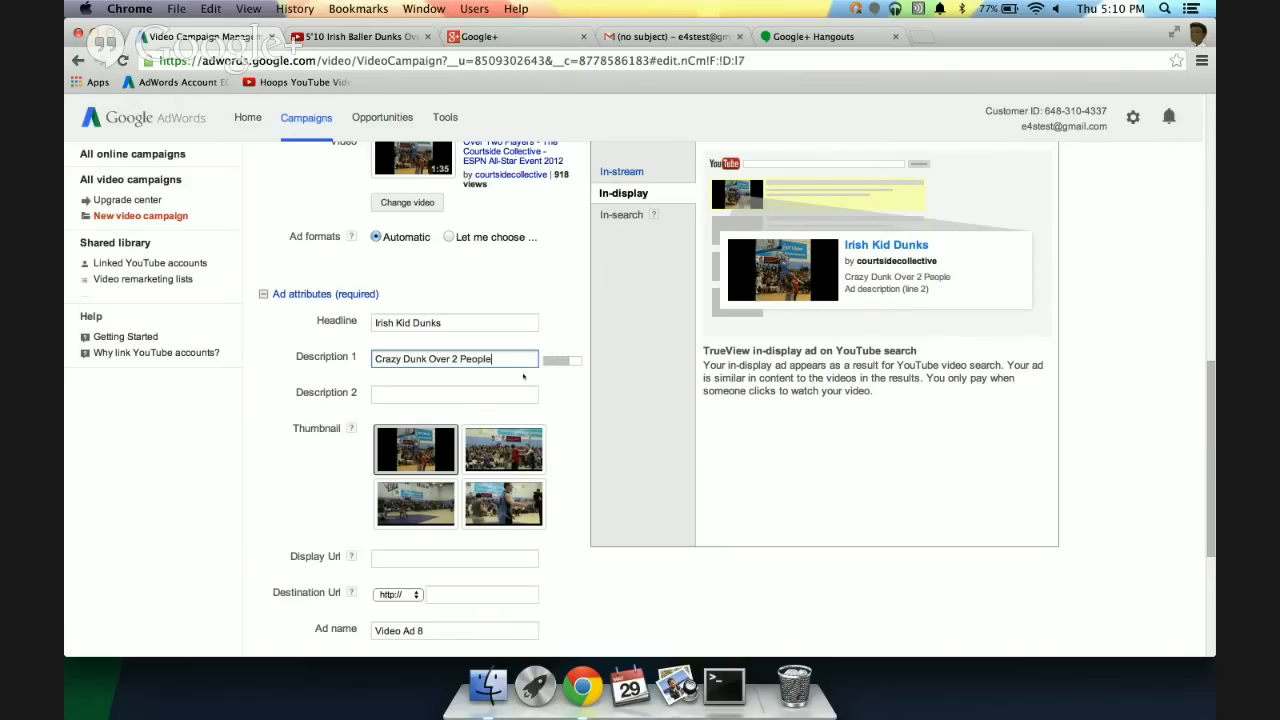
pyautogui.write('Chec')
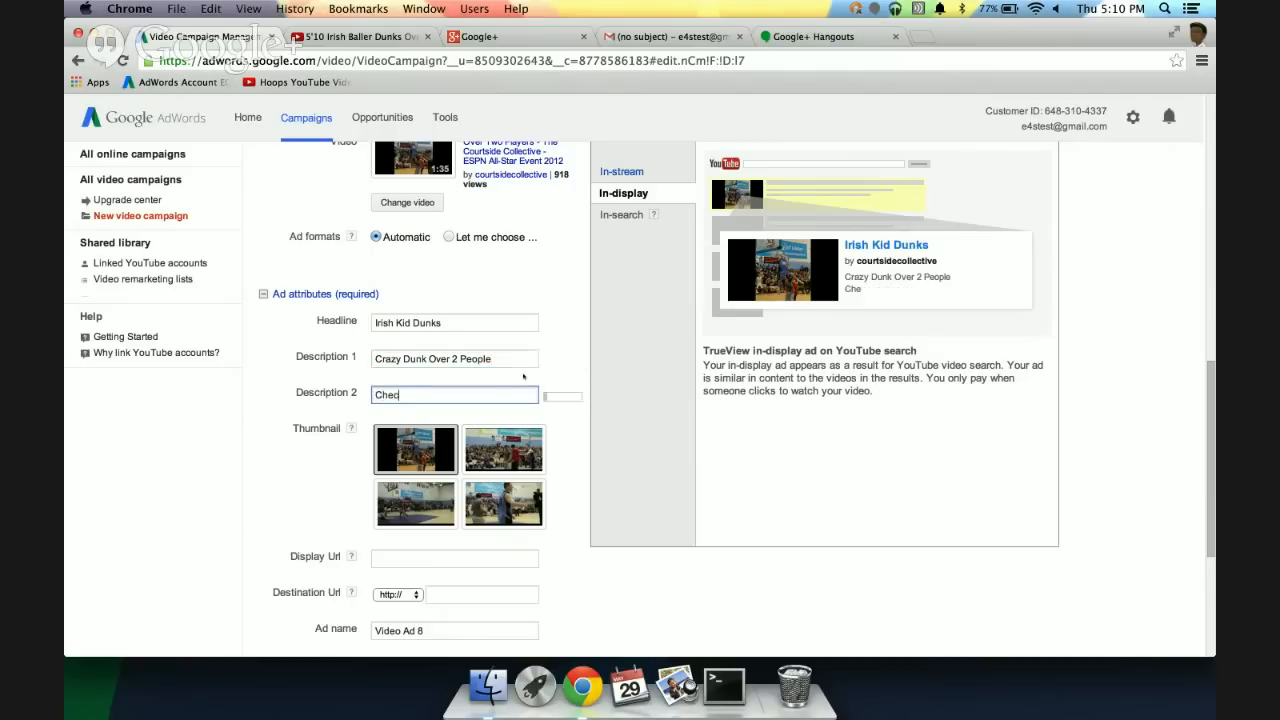
pyautogui.write('k More')
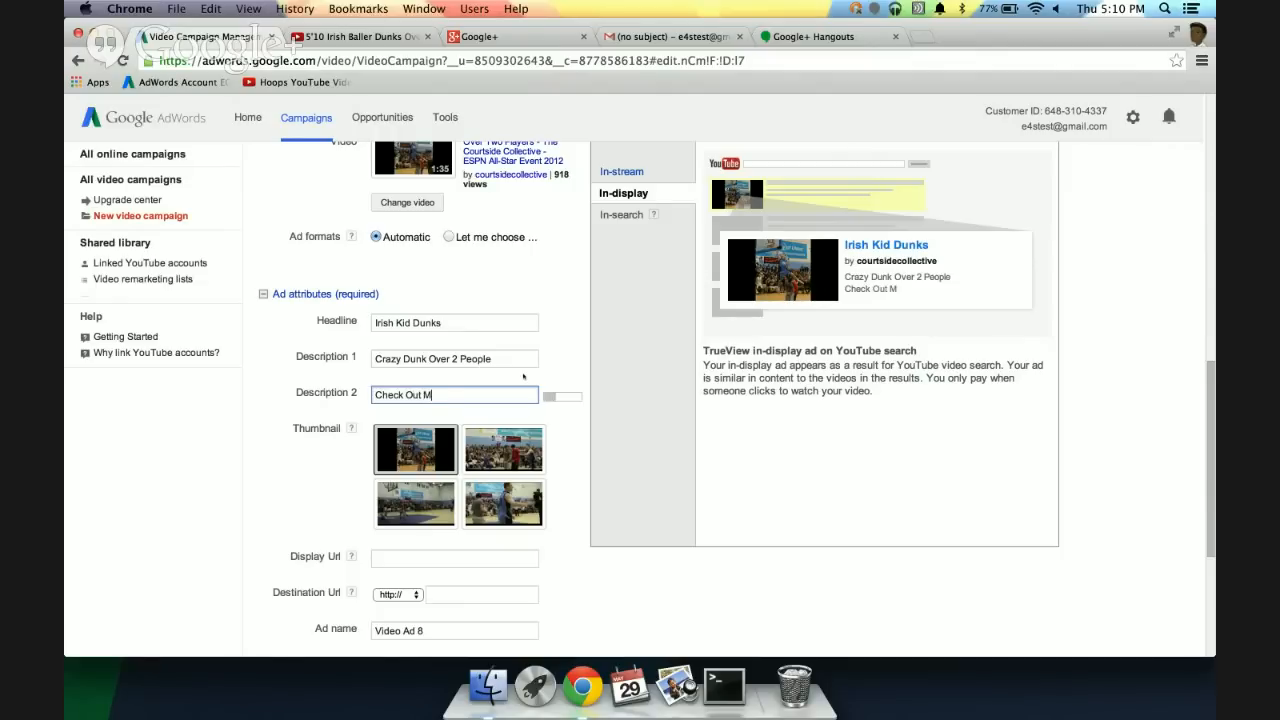
pyautogui.write('ore Videos Here')
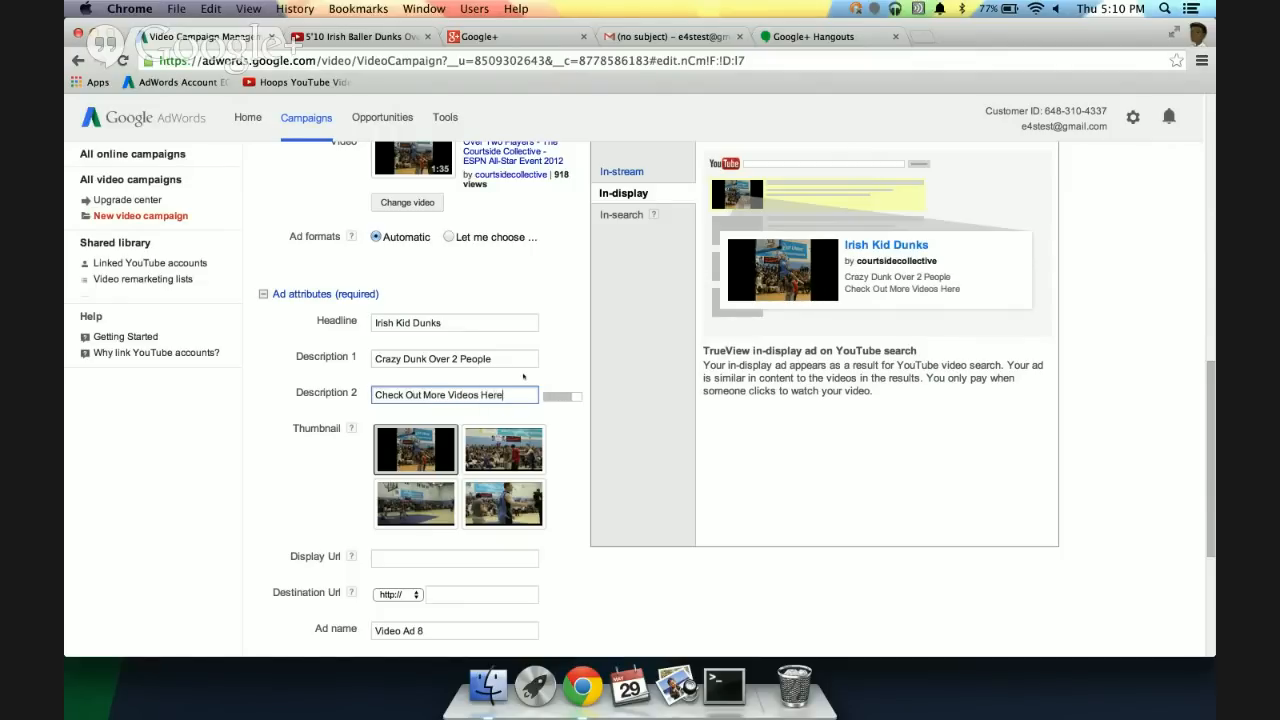
pyautogui.scroll(-3)
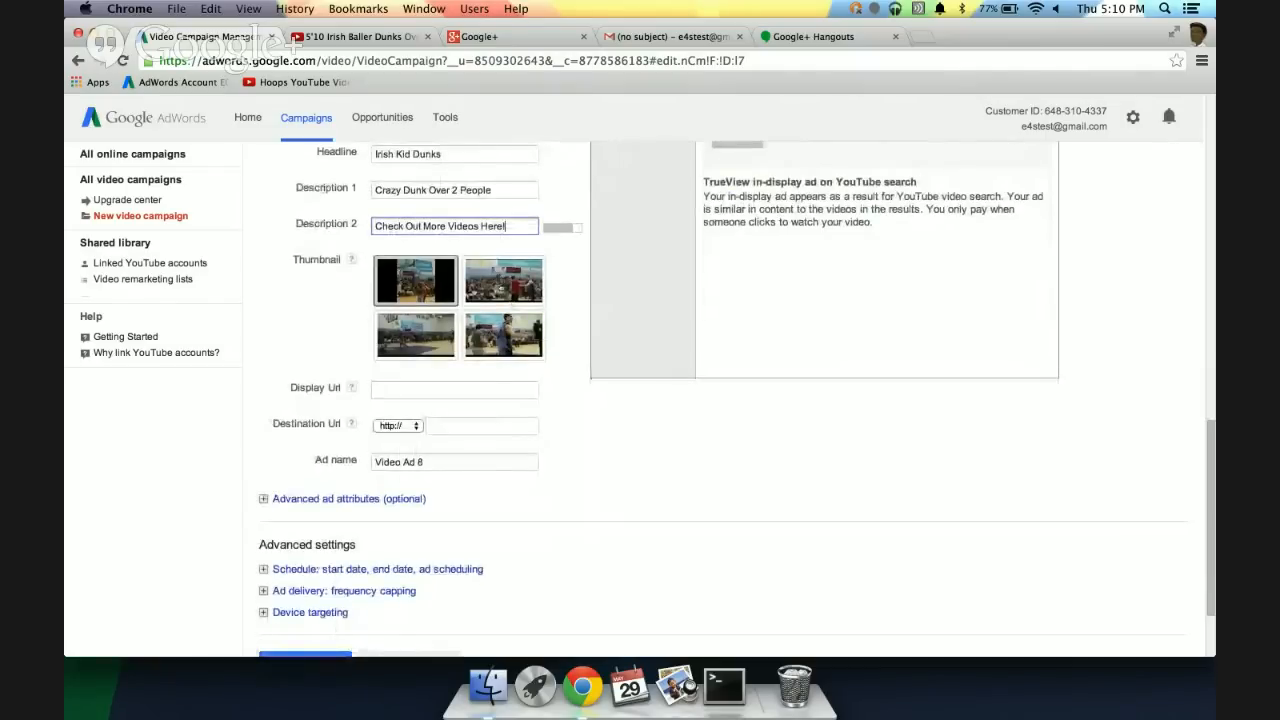
pyautogui.scroll(-3)
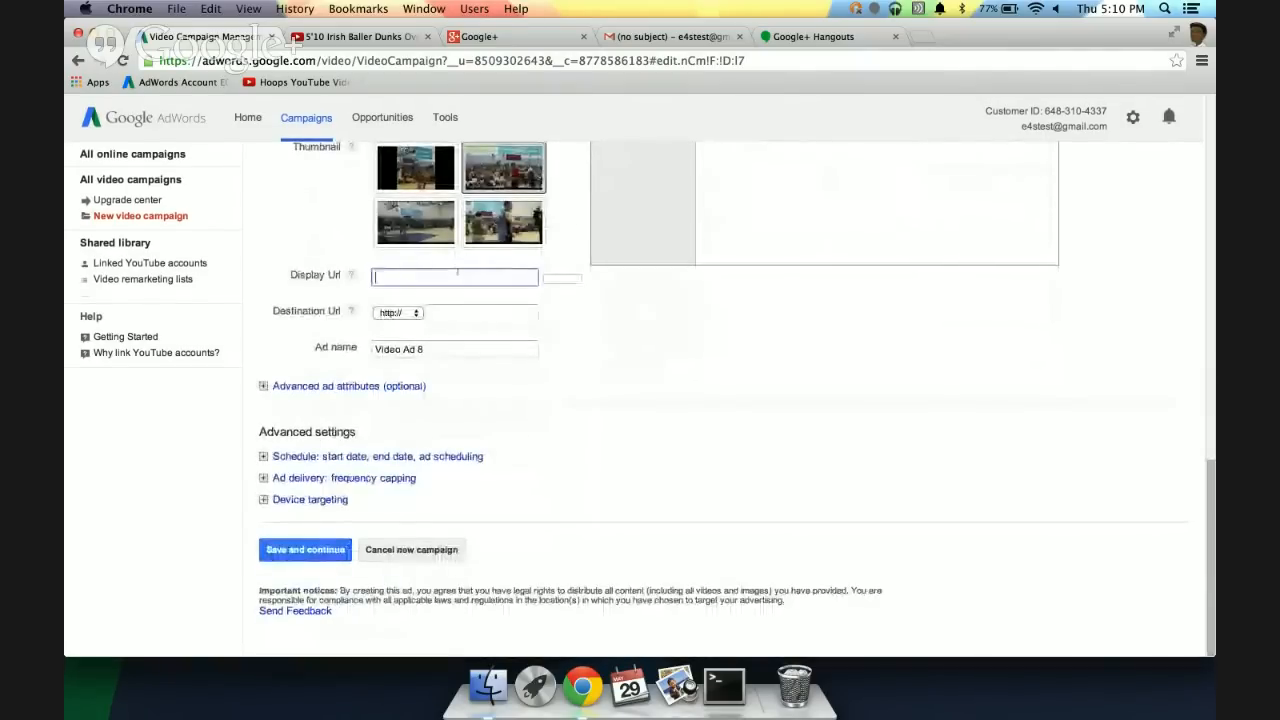
pyautogui.write('www.thecourtsid')
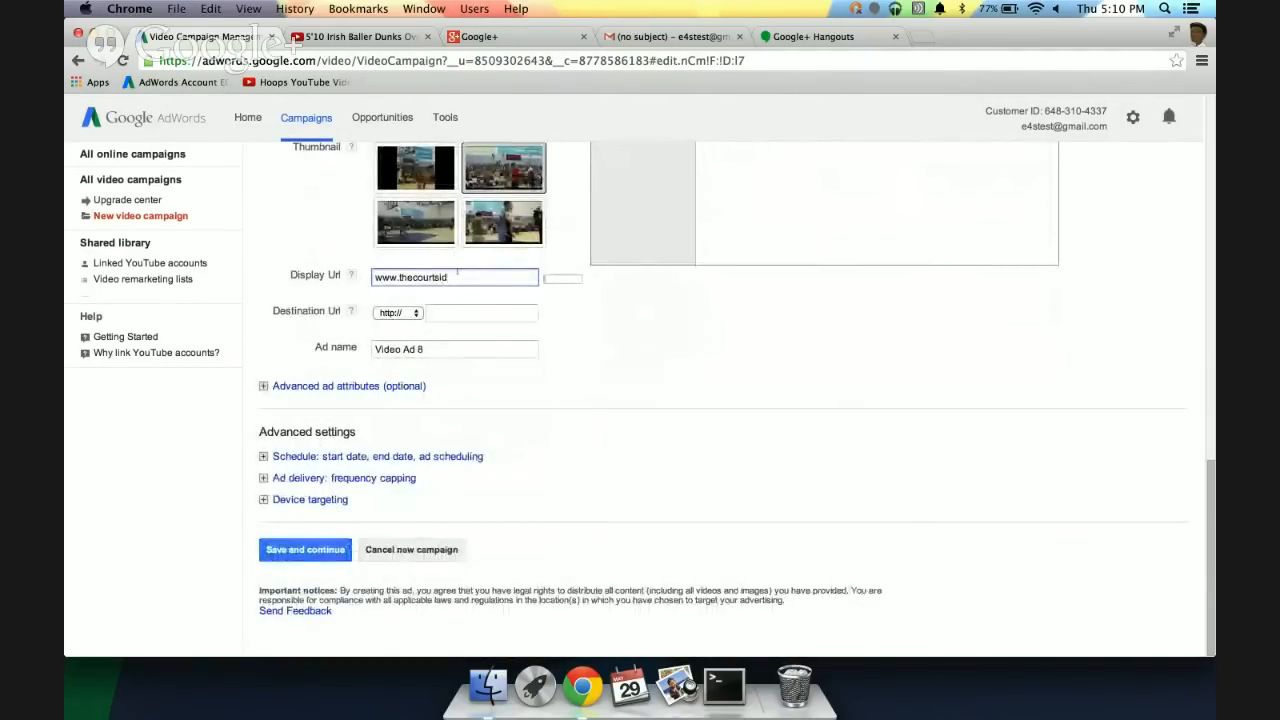
pyautogui.write('ecollective.com')
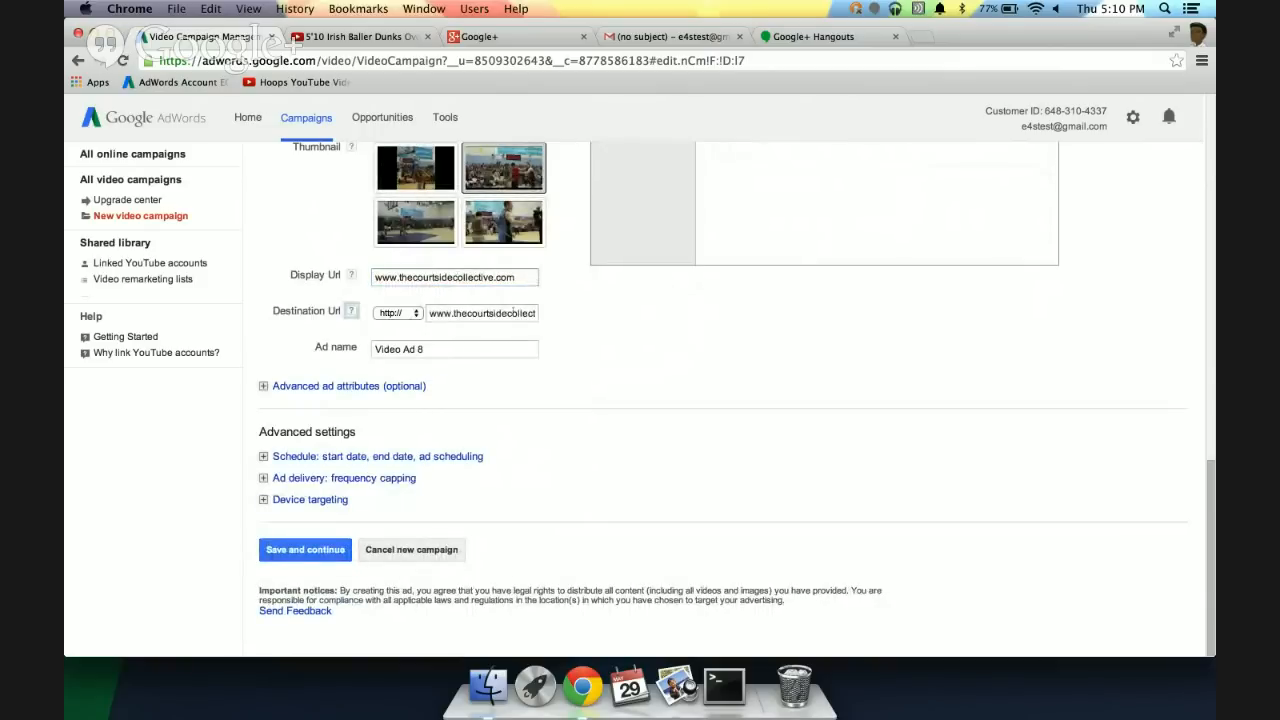
pyautogui.click(454, 348)
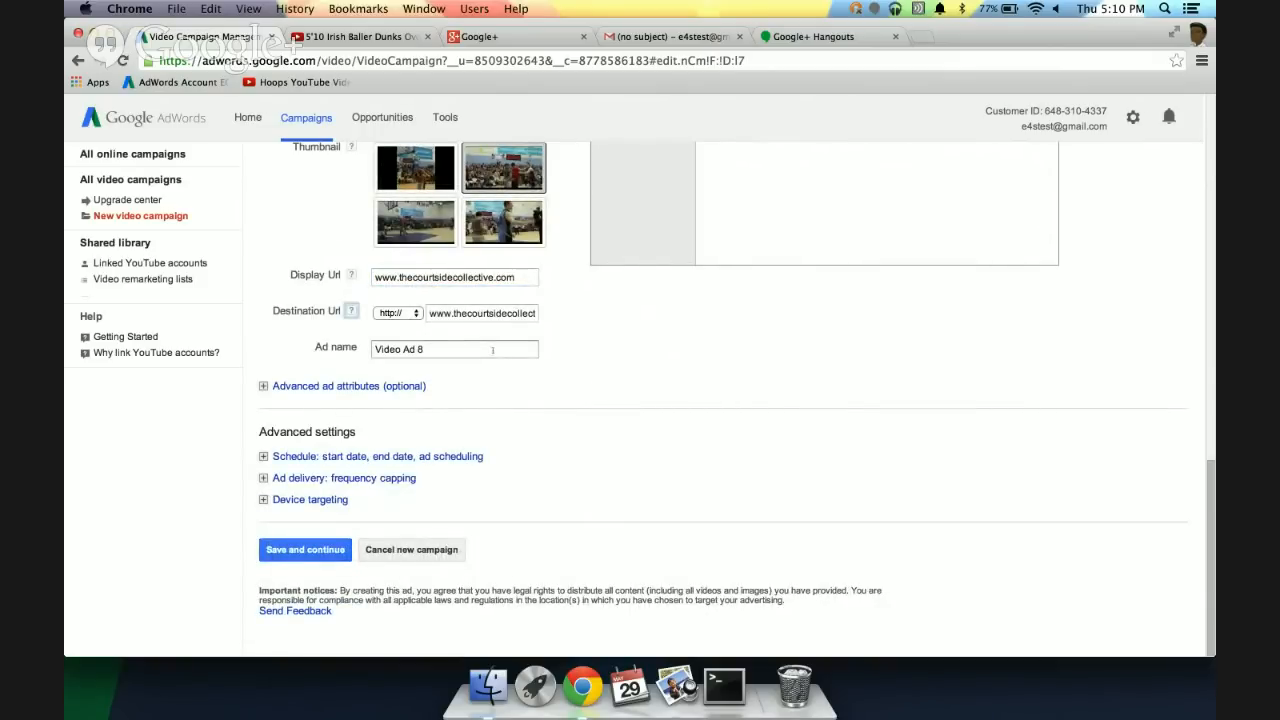
pyautogui.click(304, 550)
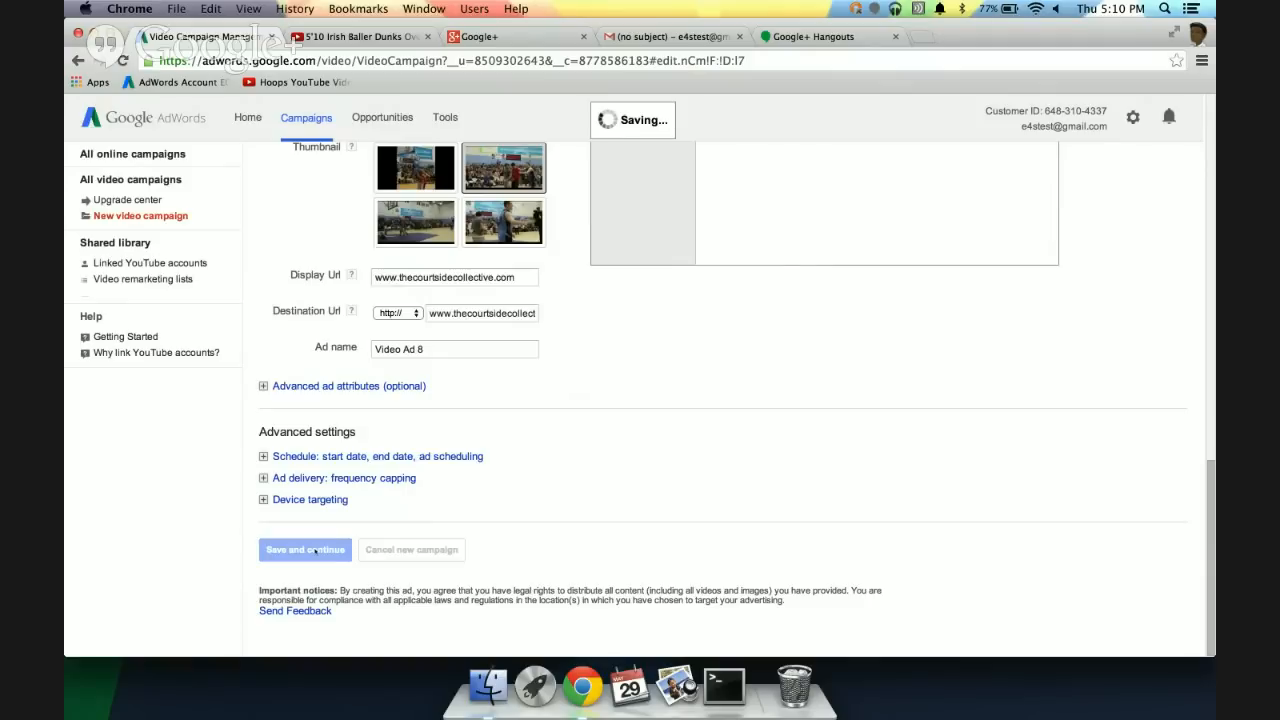
pyautogui.click(304, 548)
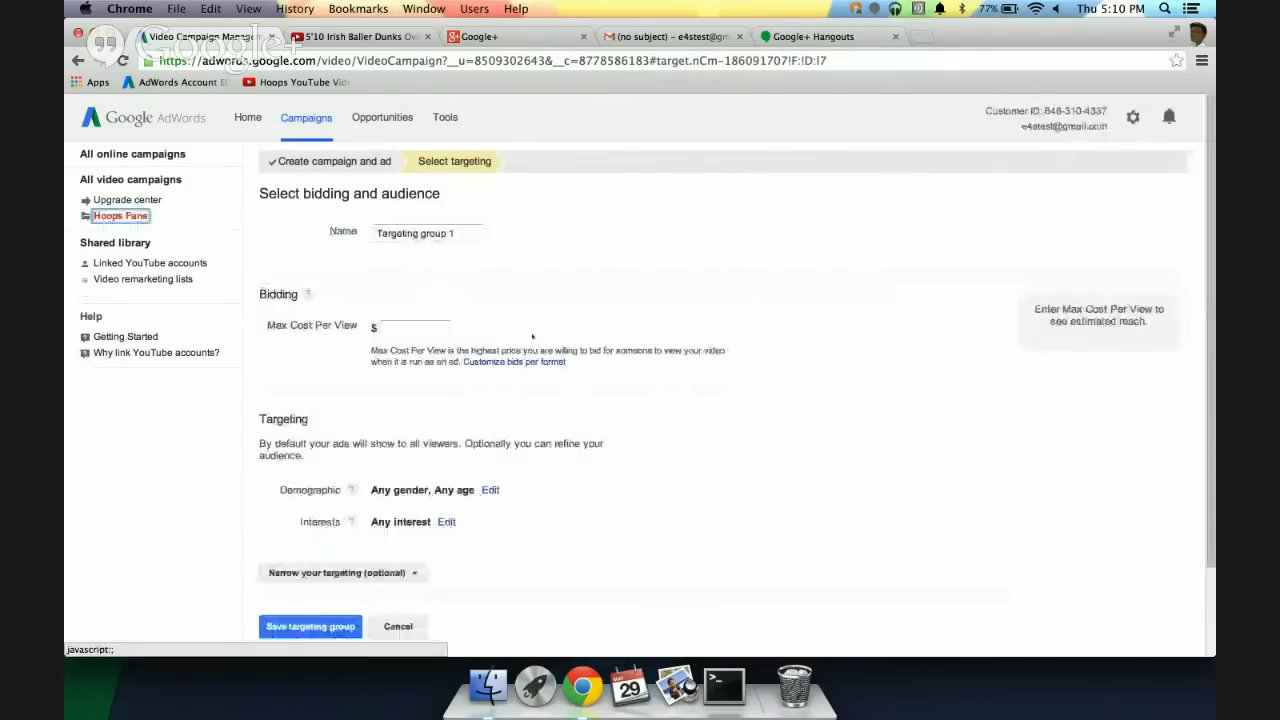
# Name the targeting group 'Young Irish Fans' with a 0.15 max cost per view
pyautogui.click(412, 328)
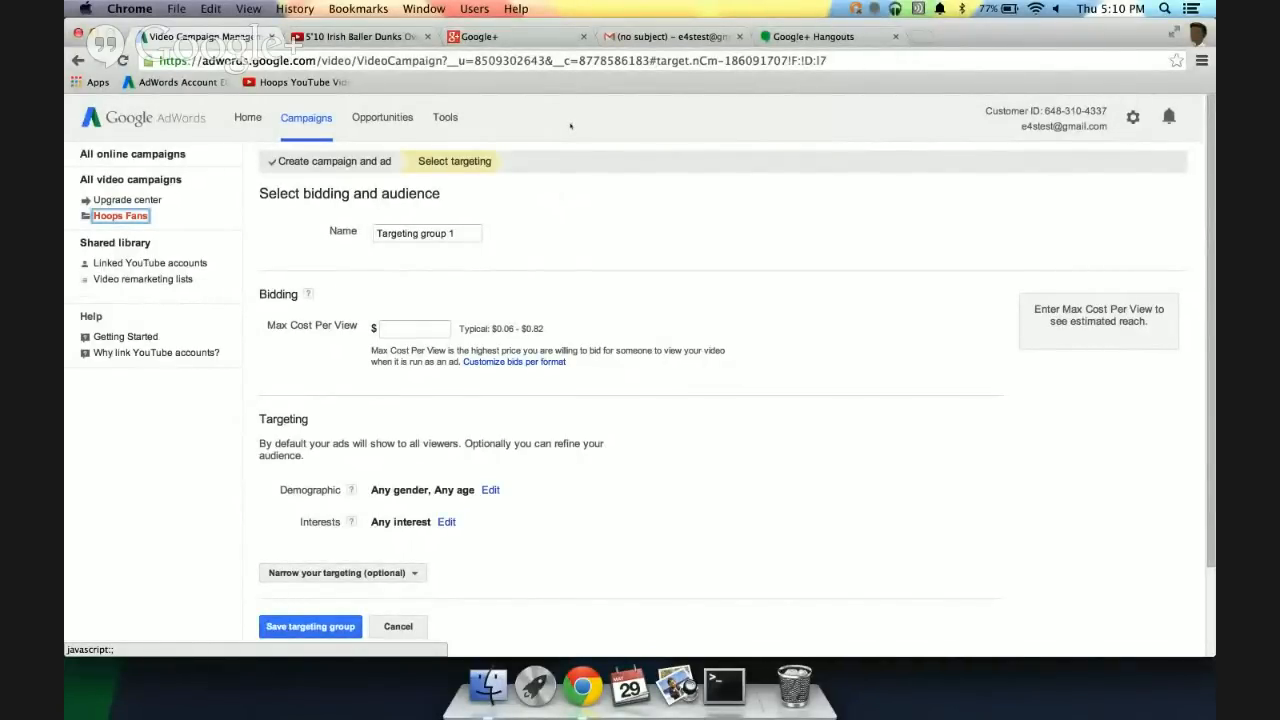
pyautogui.write('Young Irish Fans')
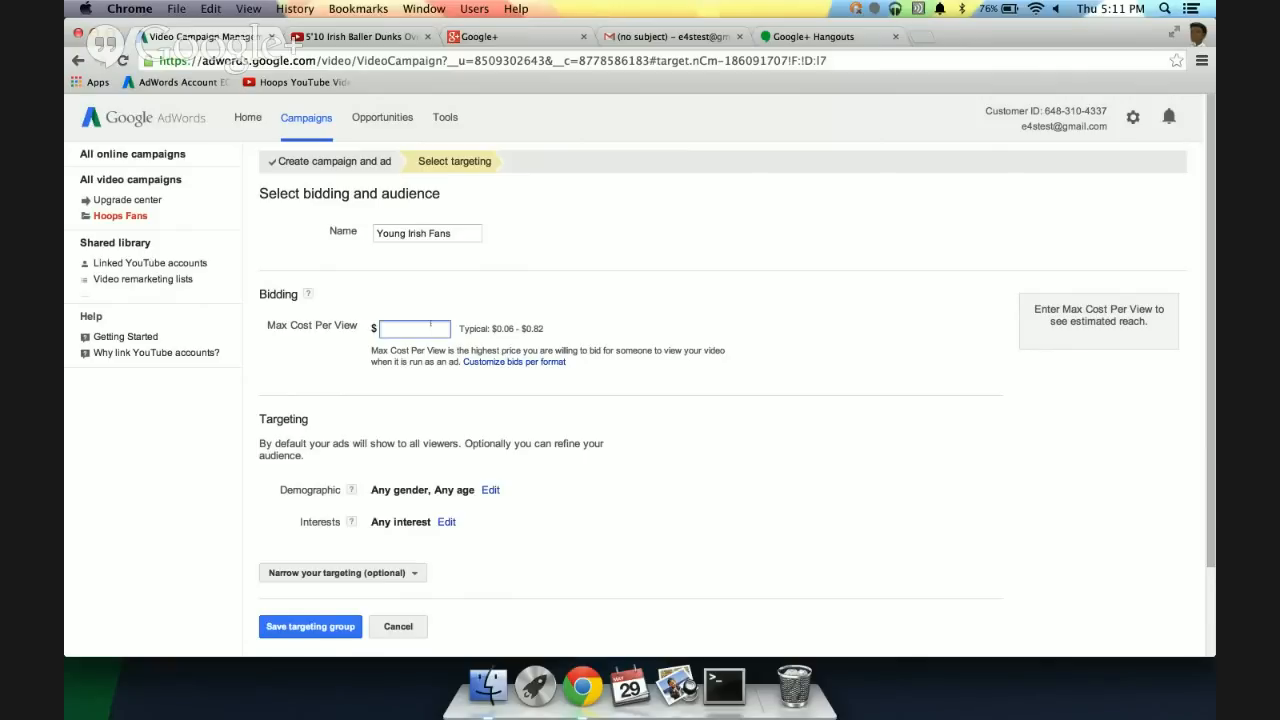
pyautogui.write('0.15')
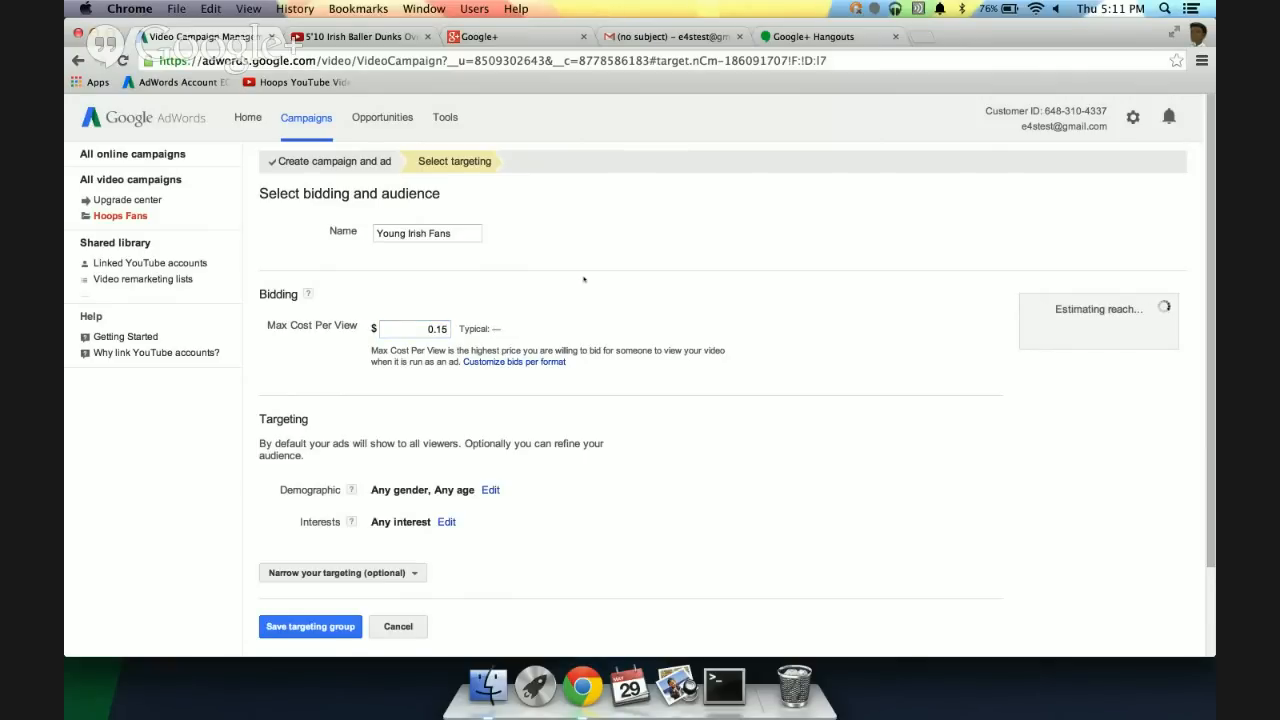
pyautogui.scroll(-3)
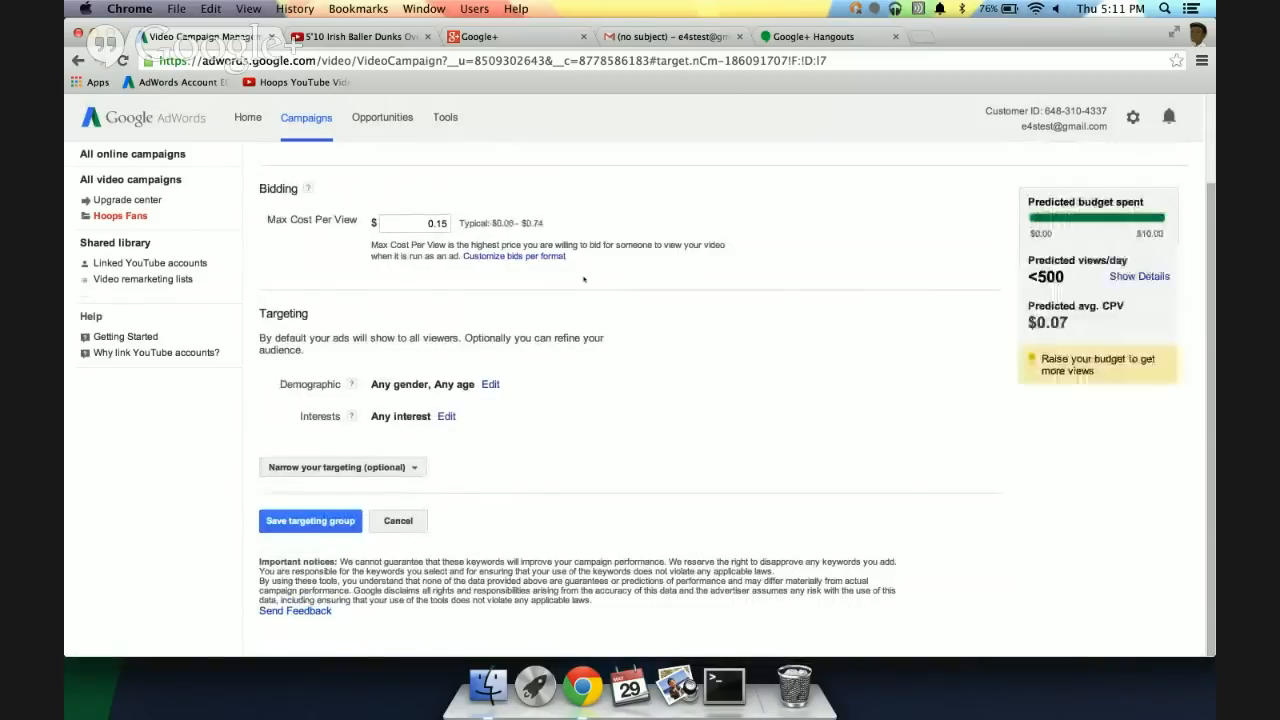
pyautogui.click(490, 384)
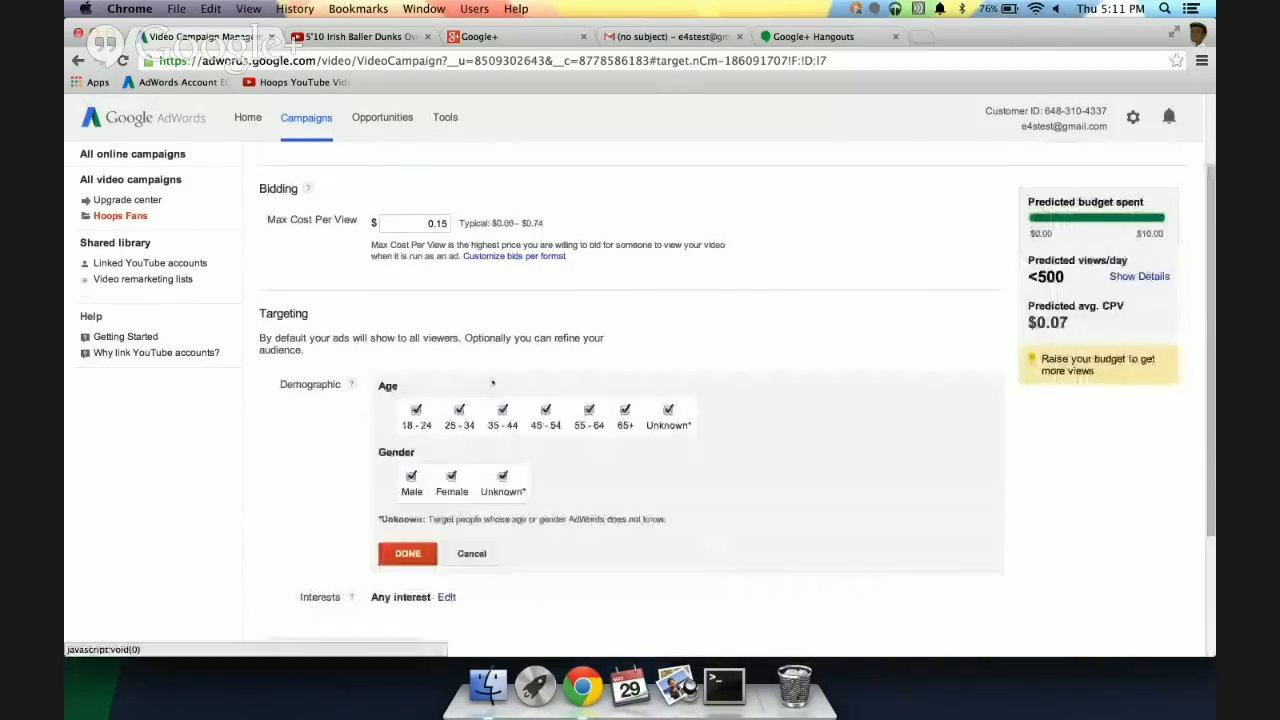
# Limit the demographic to ages 18–24, 25–34 and Unknown for any gender
pyautogui.click(500, 408)
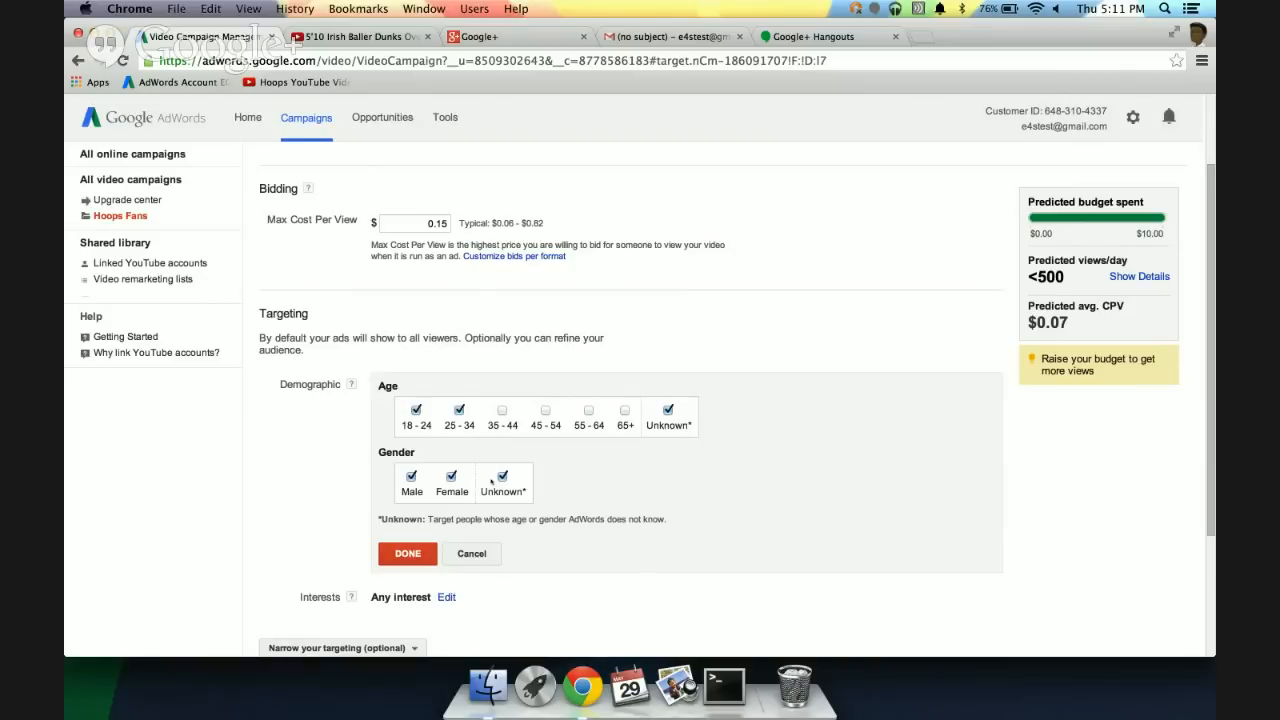
pyautogui.moveTo(604, 464)
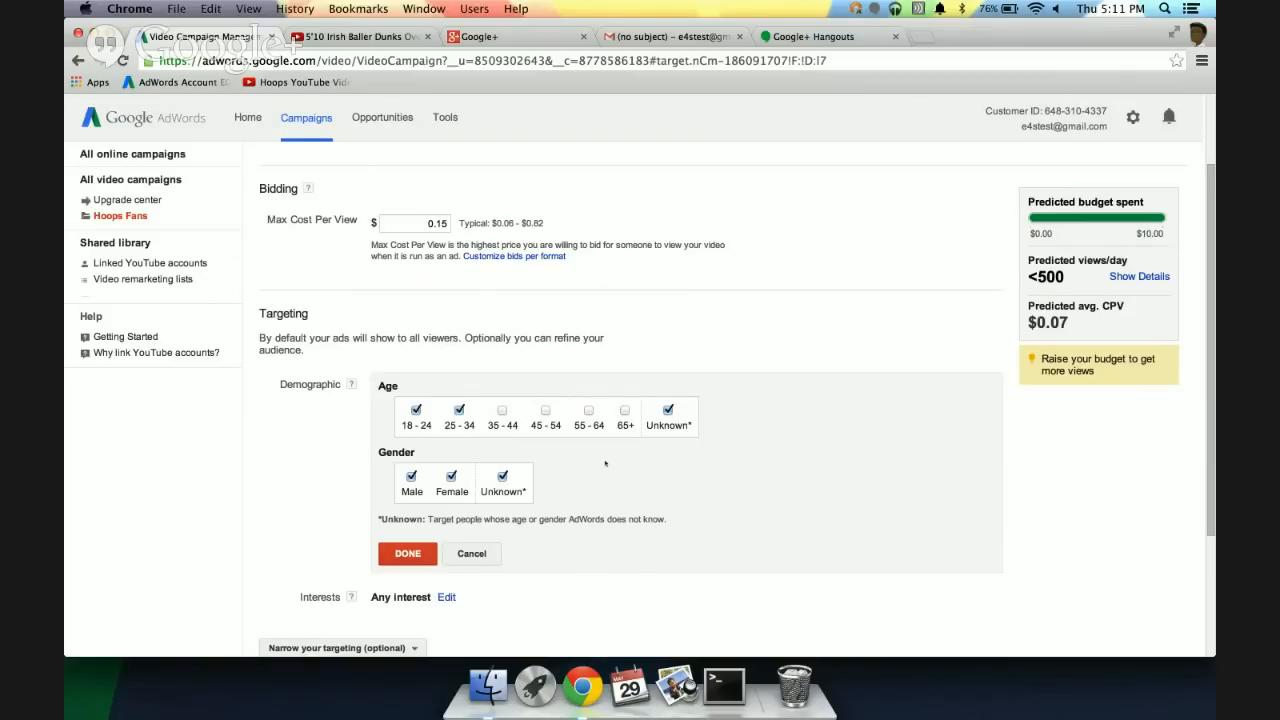
pyautogui.scroll(-3)
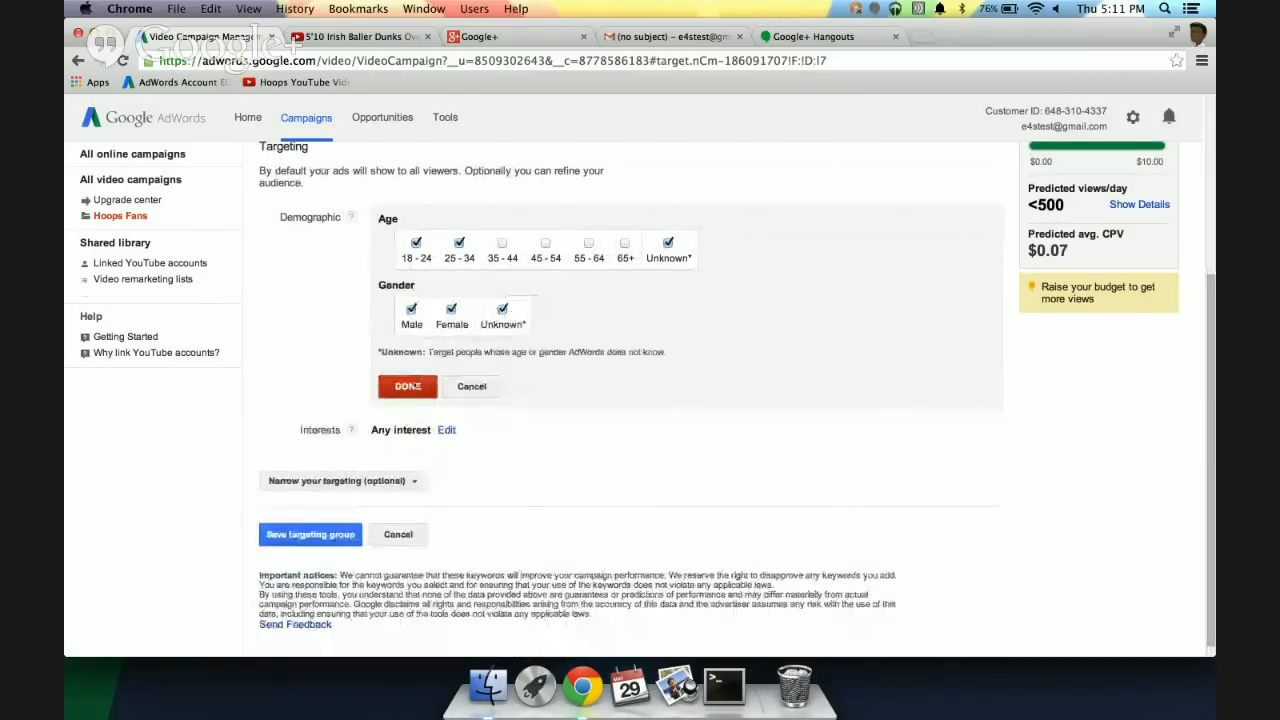
pyautogui.click(408, 386)
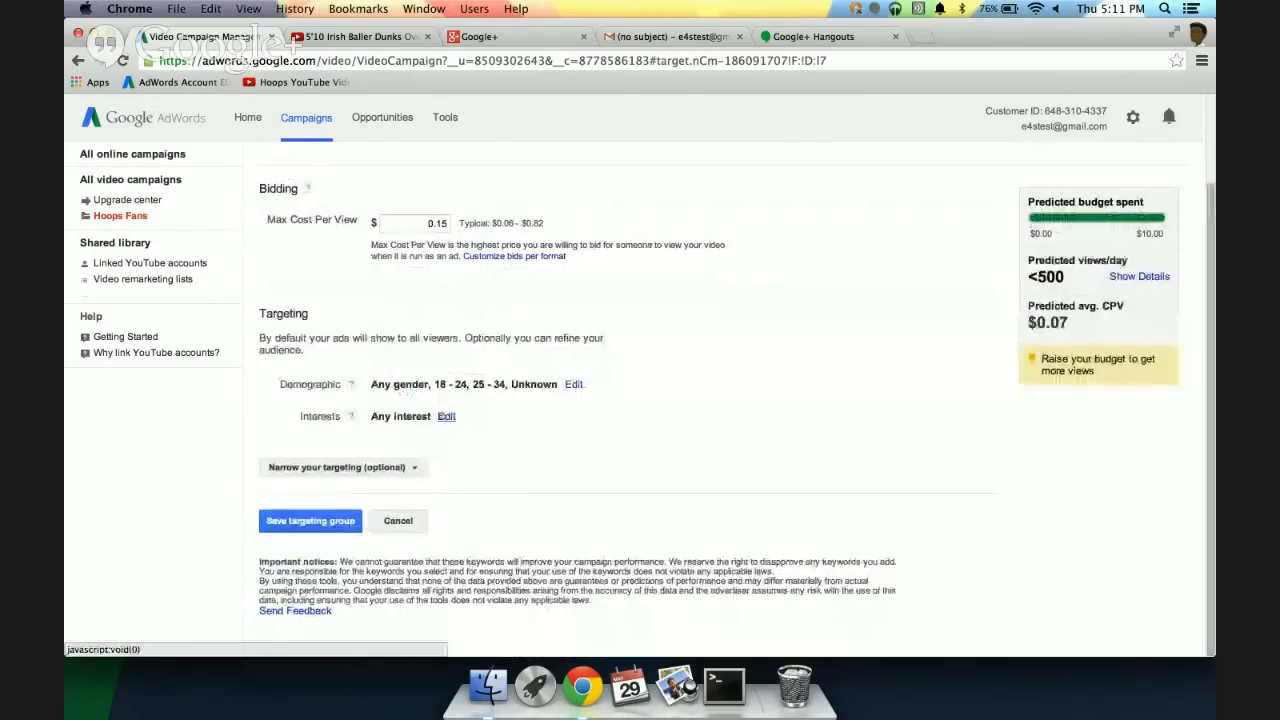
# Search interests for 'basketball fans' and add Basketball Fans under Sports Fans
pyautogui.click(446, 416)
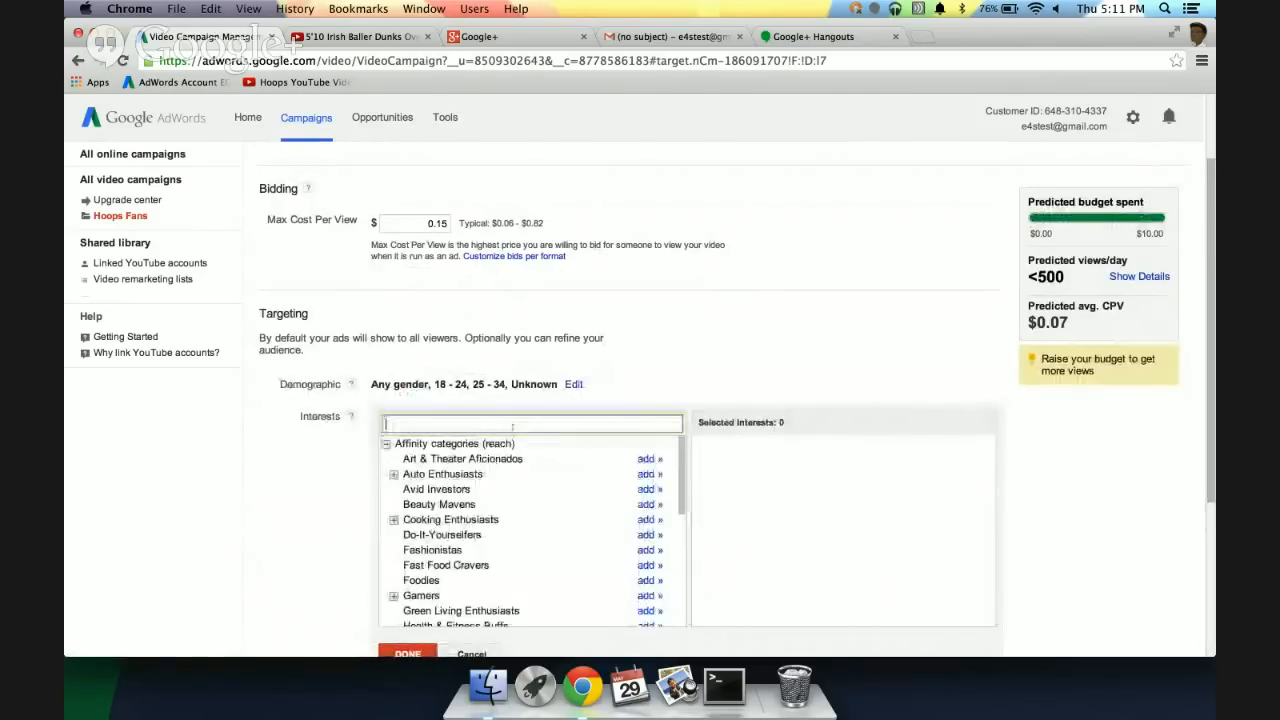
pyautogui.write('basketball fans')
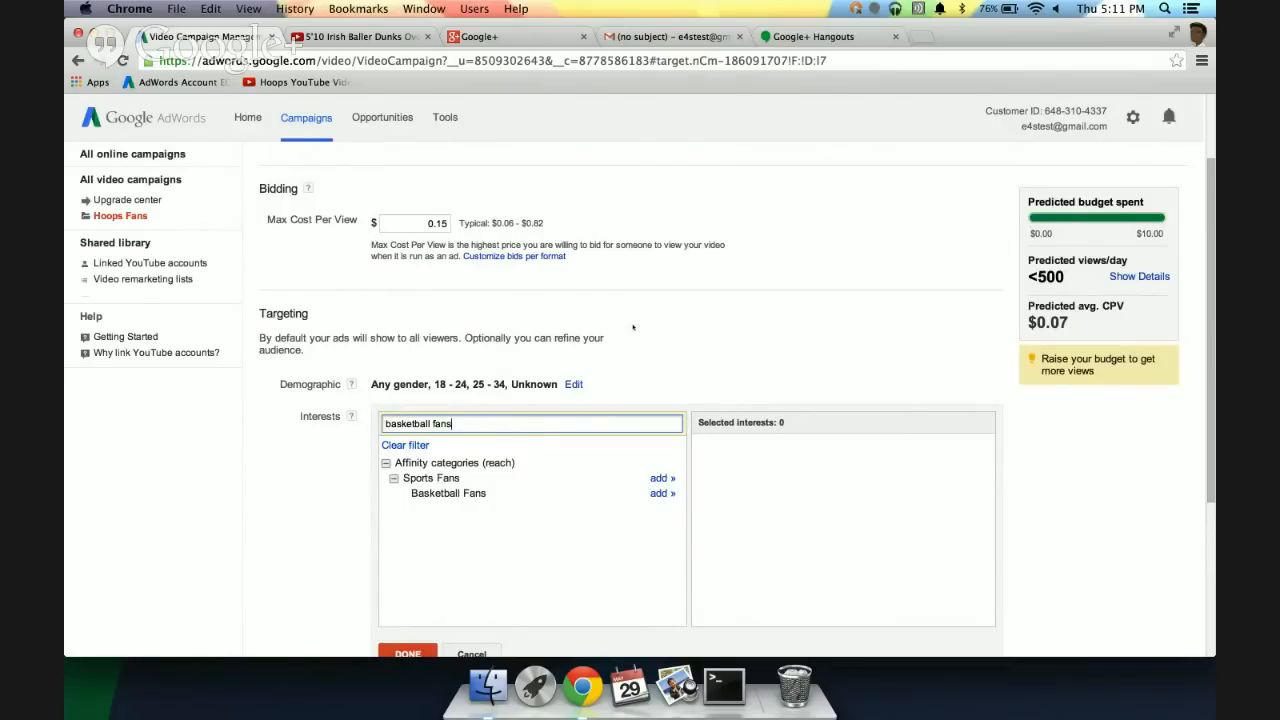
pyautogui.moveTo(664, 356)
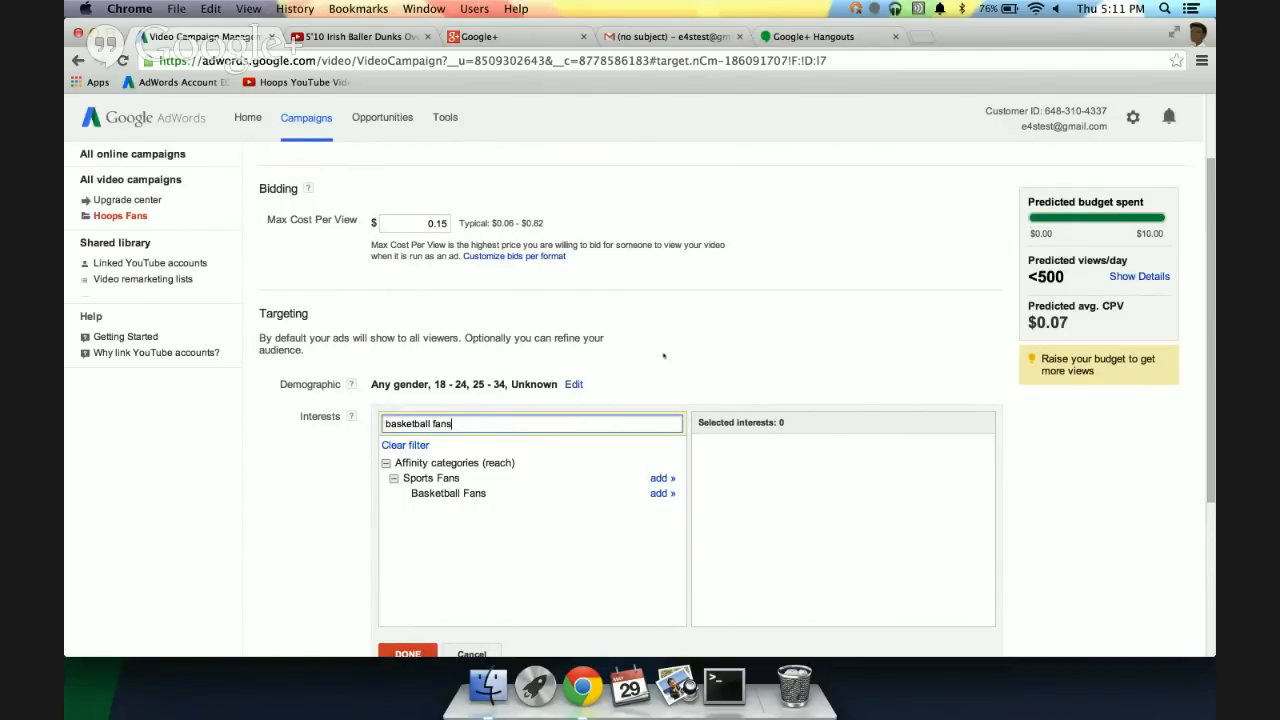
pyautogui.click(660, 492)
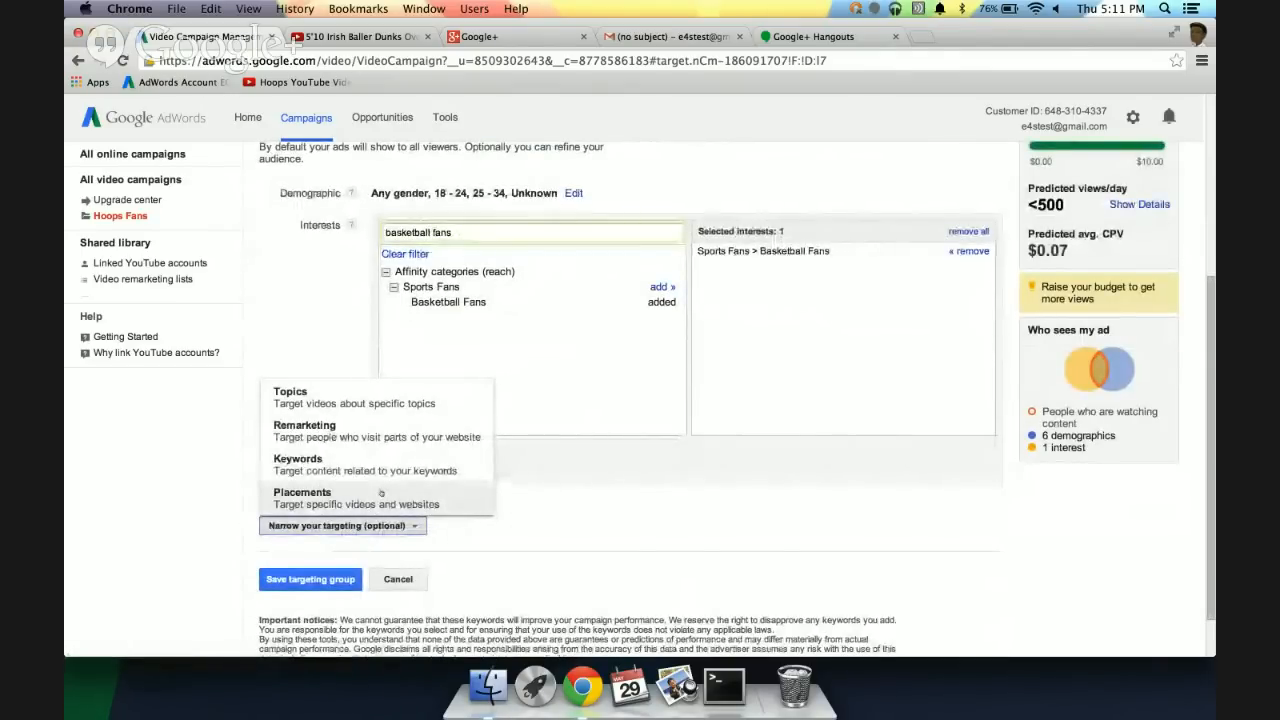
pyautogui.moveTo(376, 430)
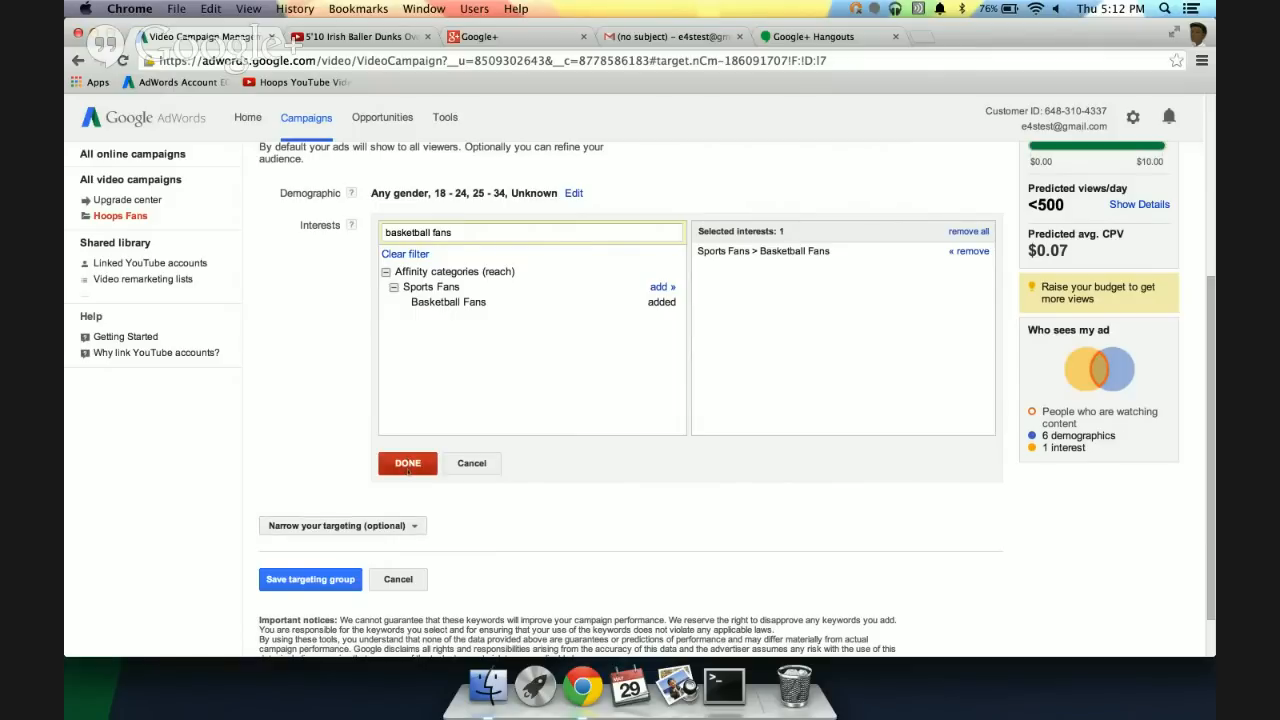
# Confirm the interests and save the Young Irish Fans targeting group
pyautogui.click(408, 464)
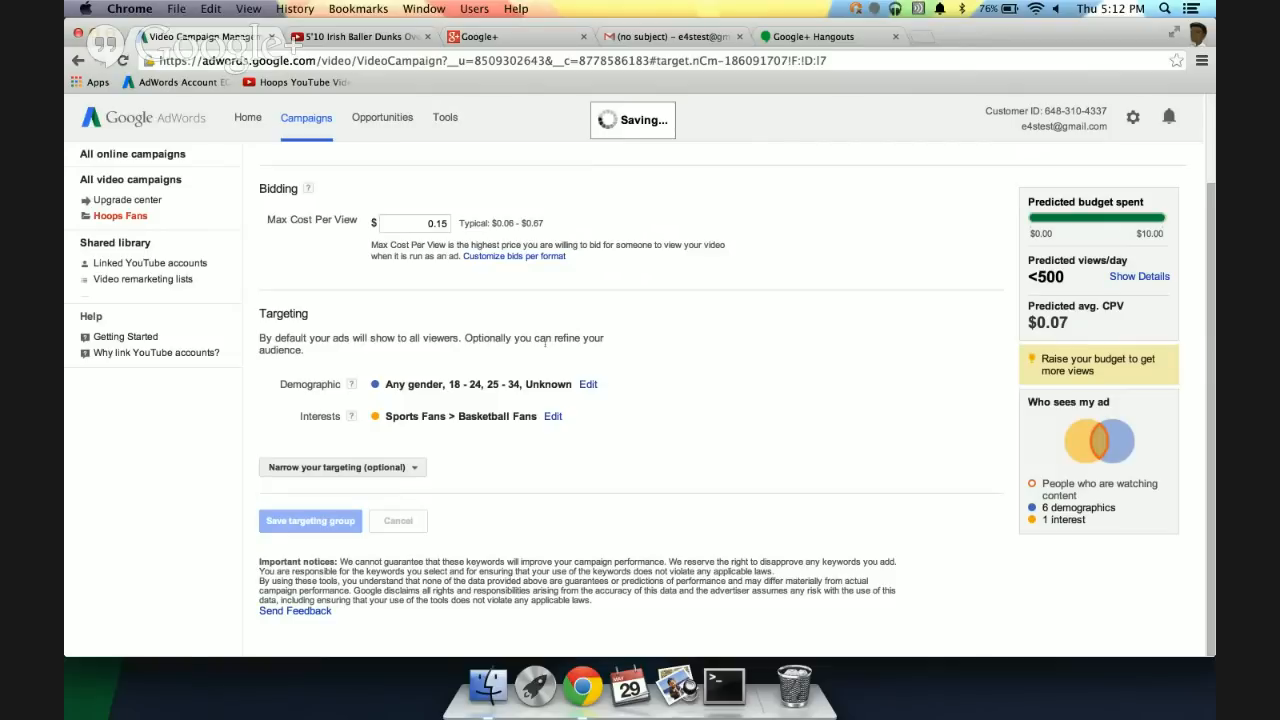
pyautogui.click(308, 520)
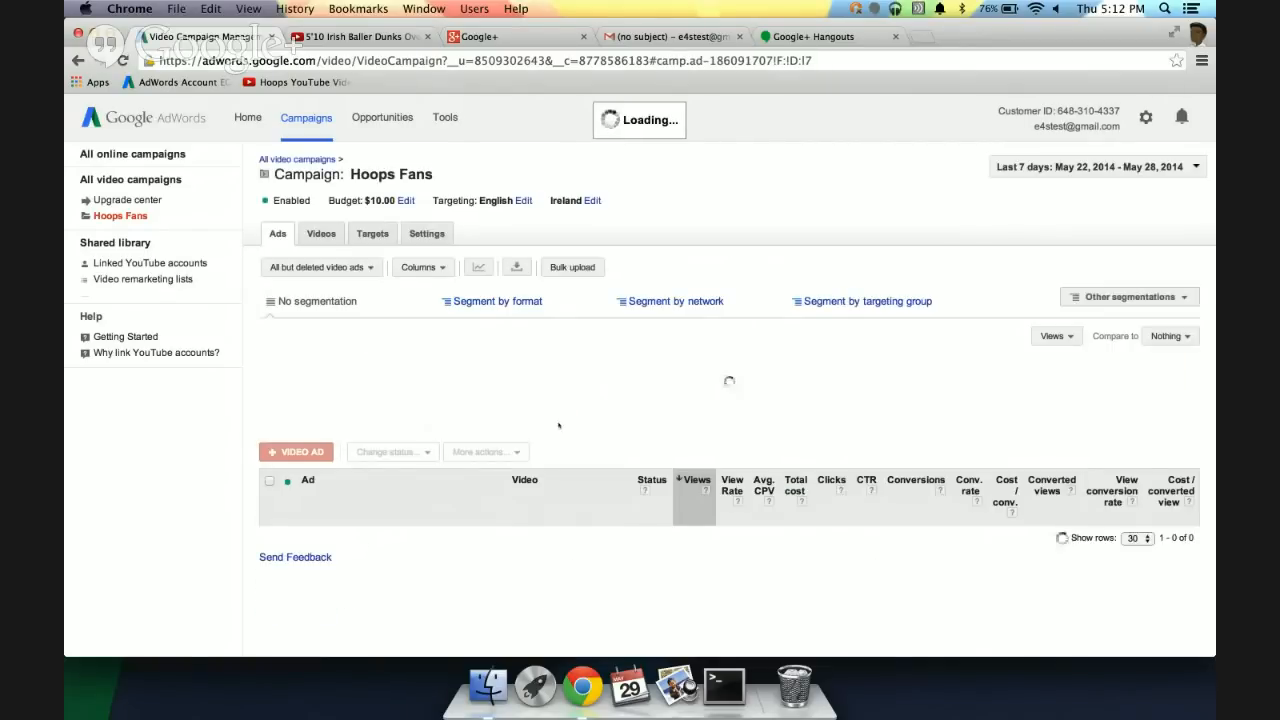